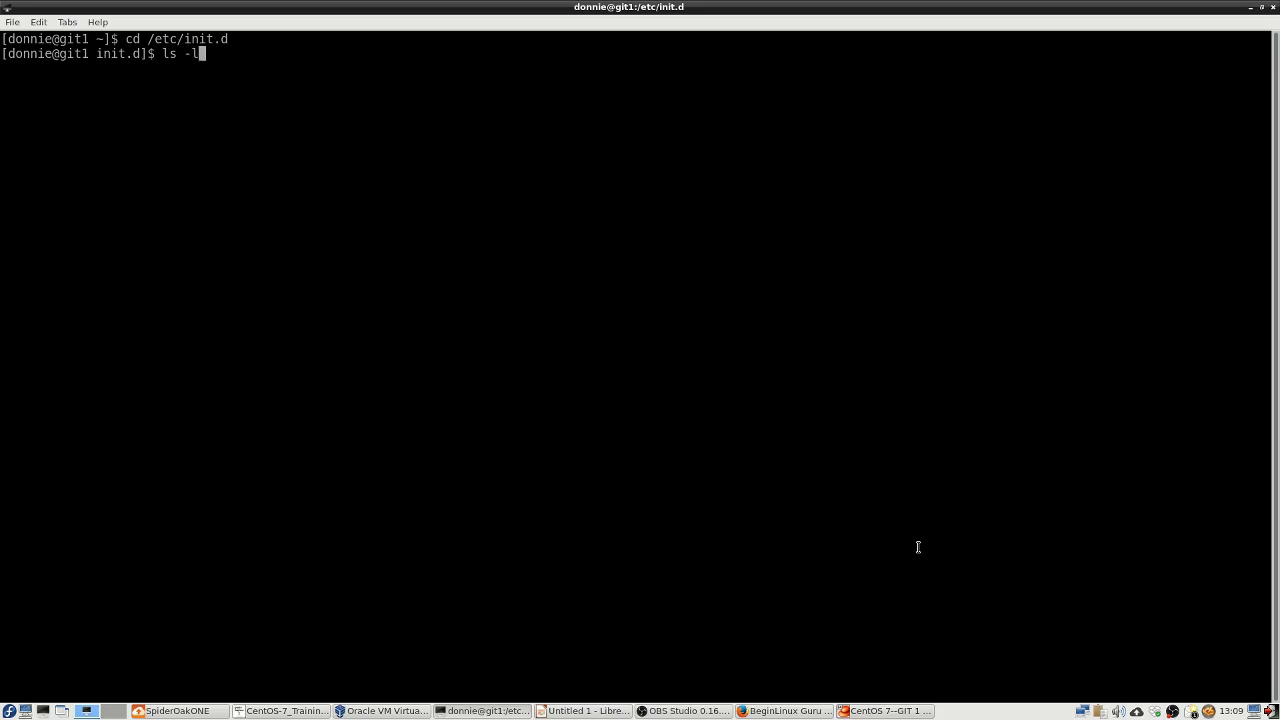
# List /etc/init.d with ls -l, read its README in less, quit and cd back home
pyautogui.press('Return')
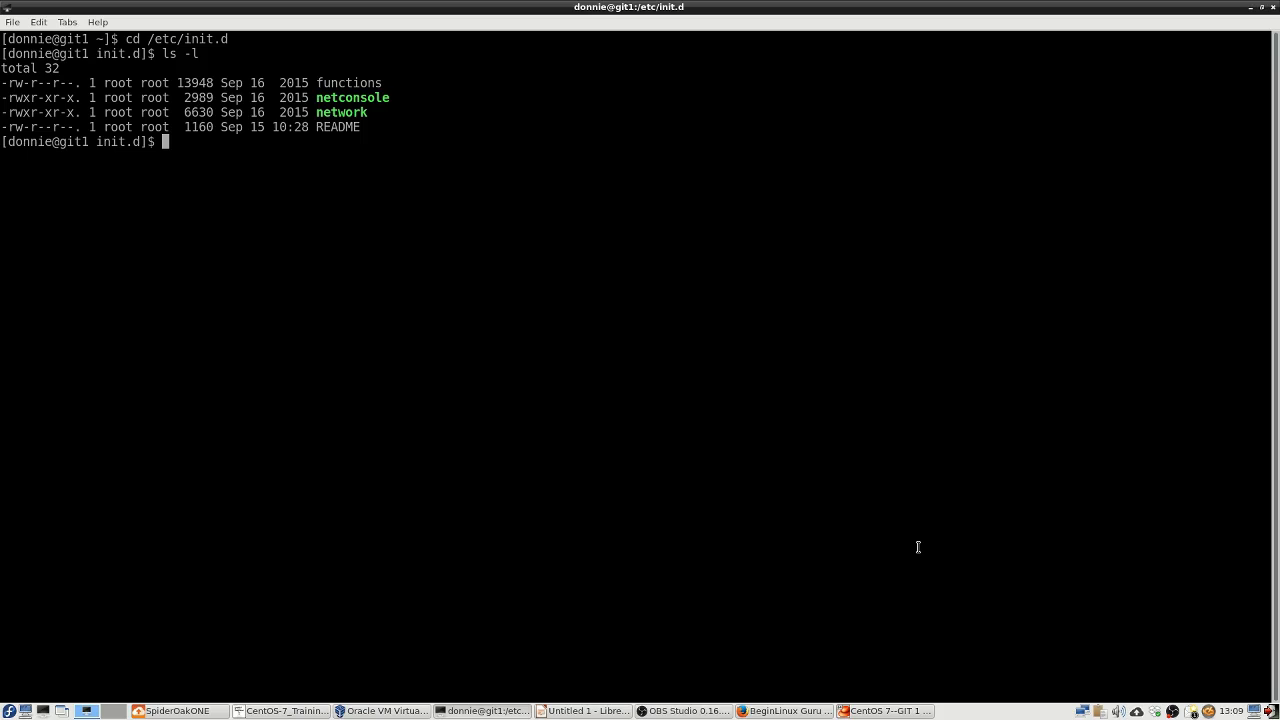
pyautogui.write('less README')
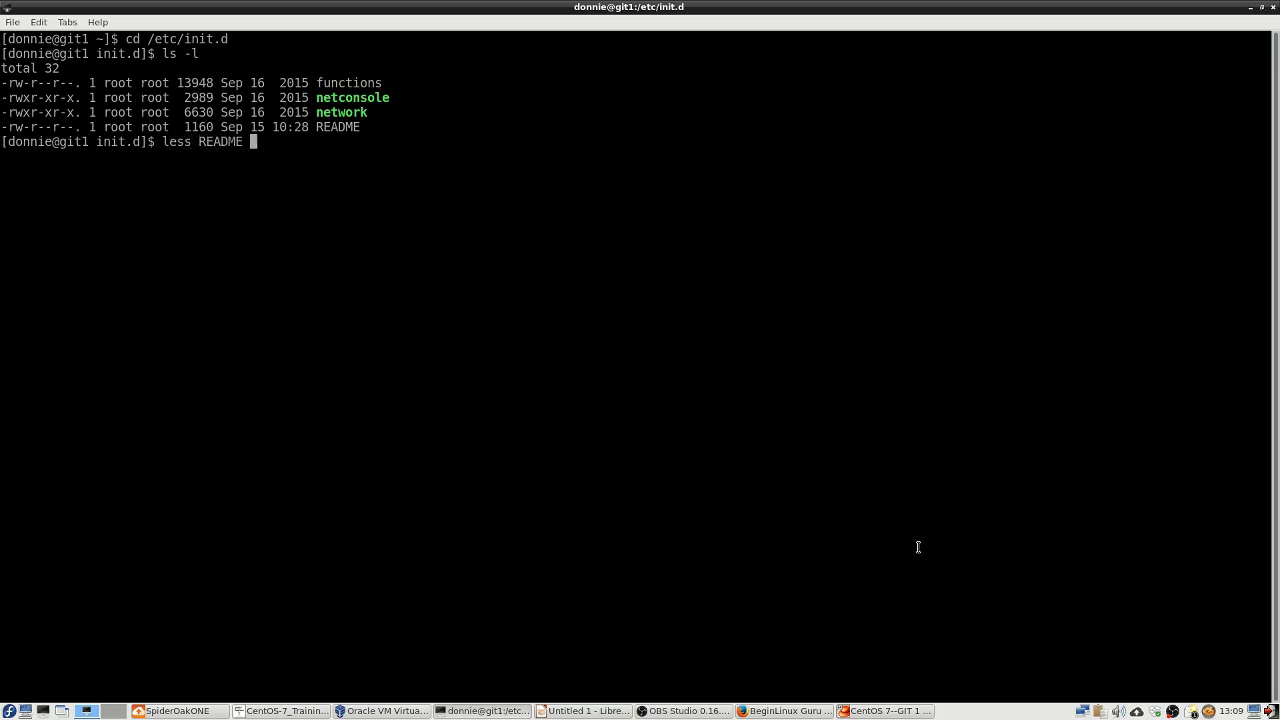
pyautogui.press('Return')
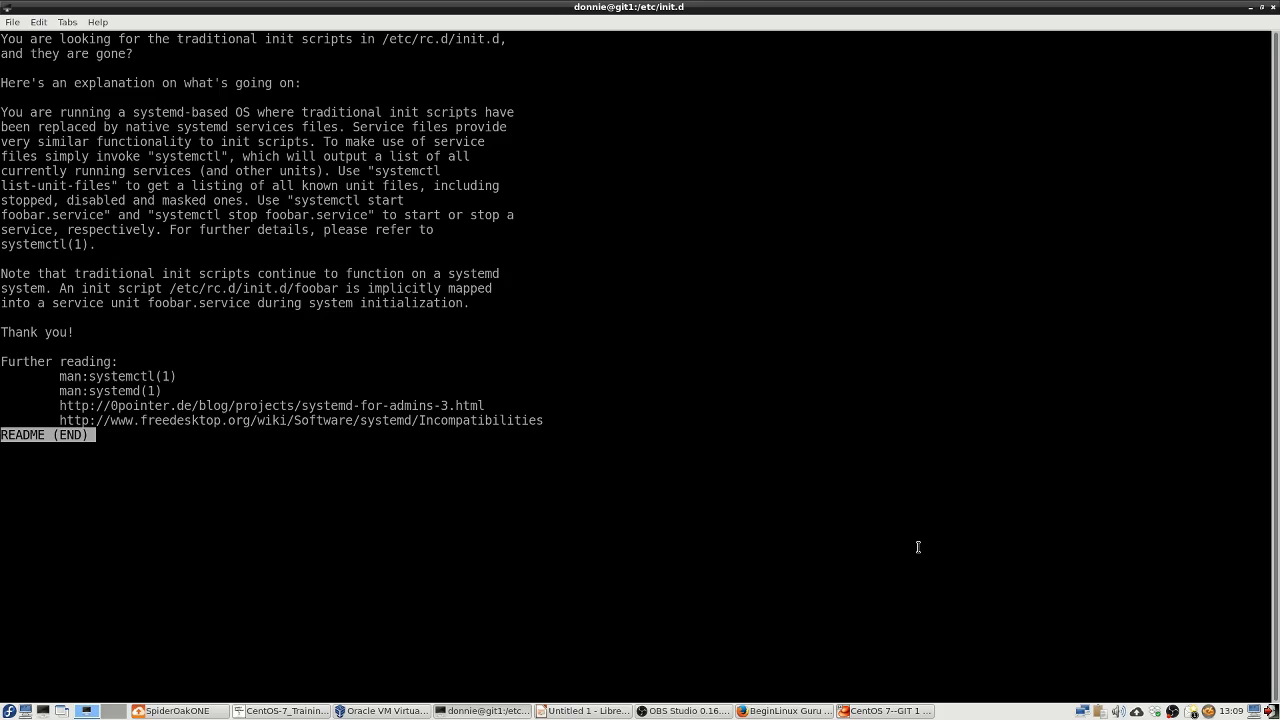
pyautogui.press('q')
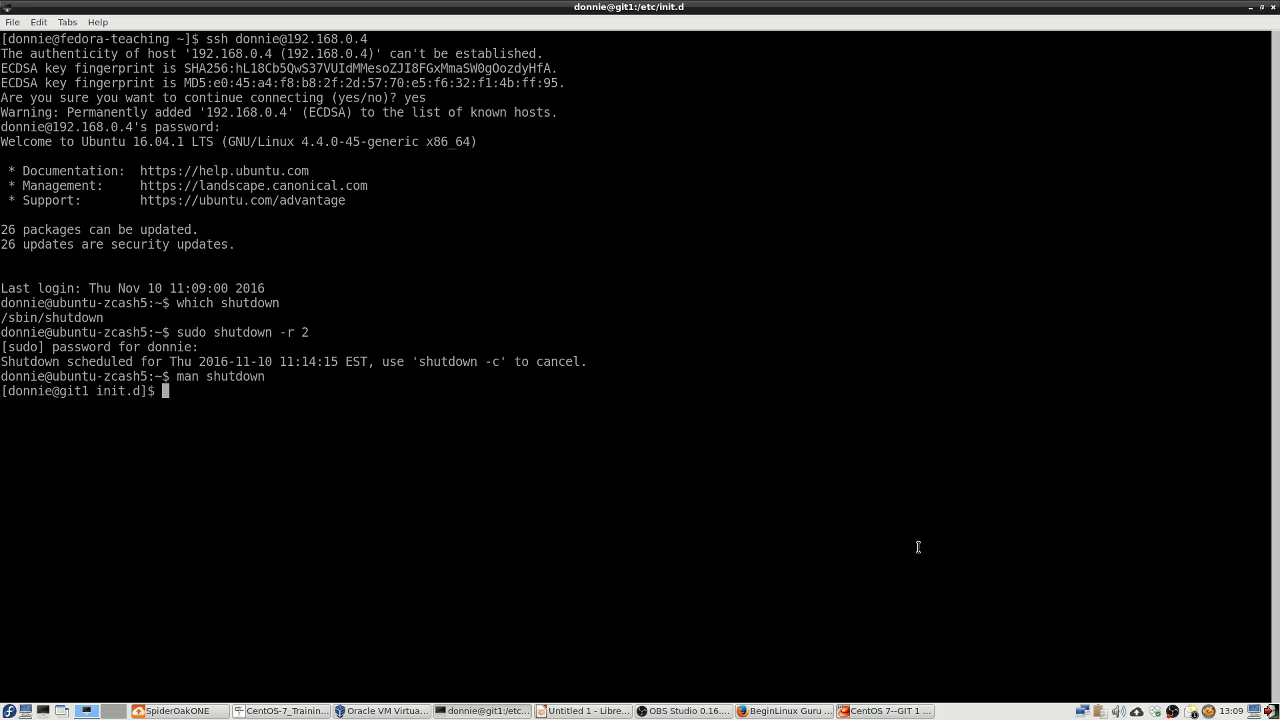
pyautogui.write('cd')
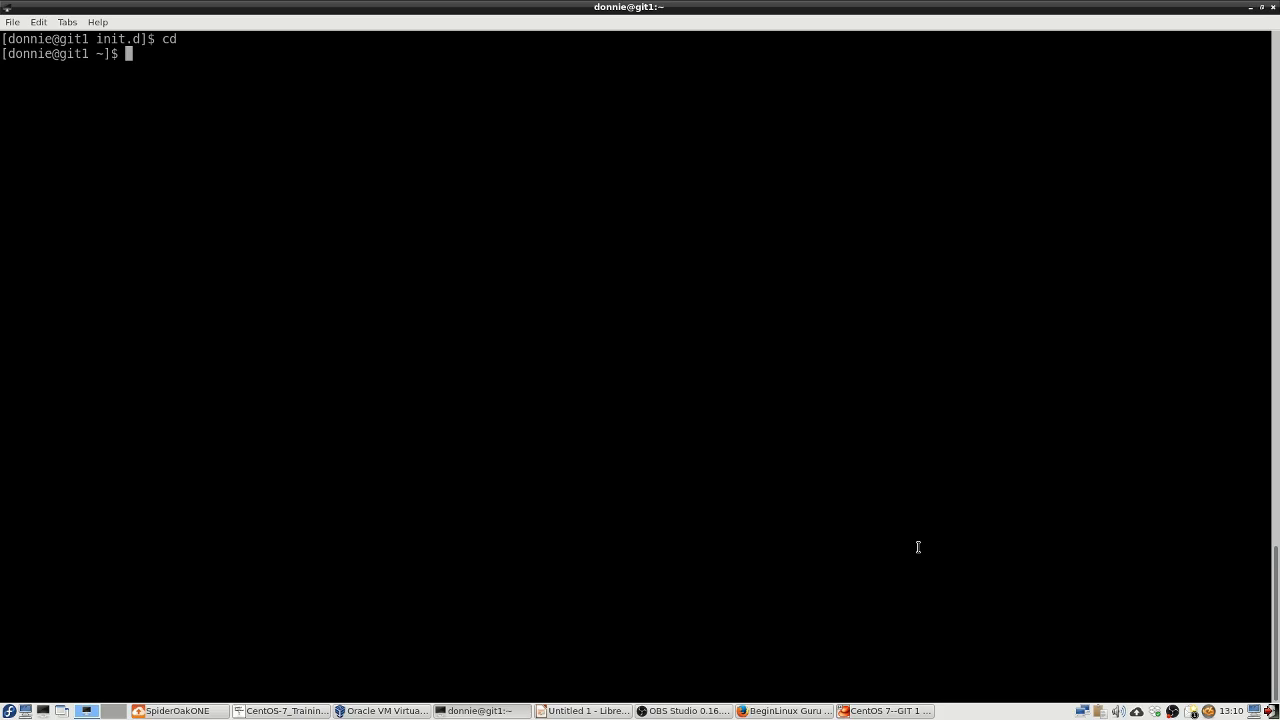
pyautogui.moveTo(684, 528)
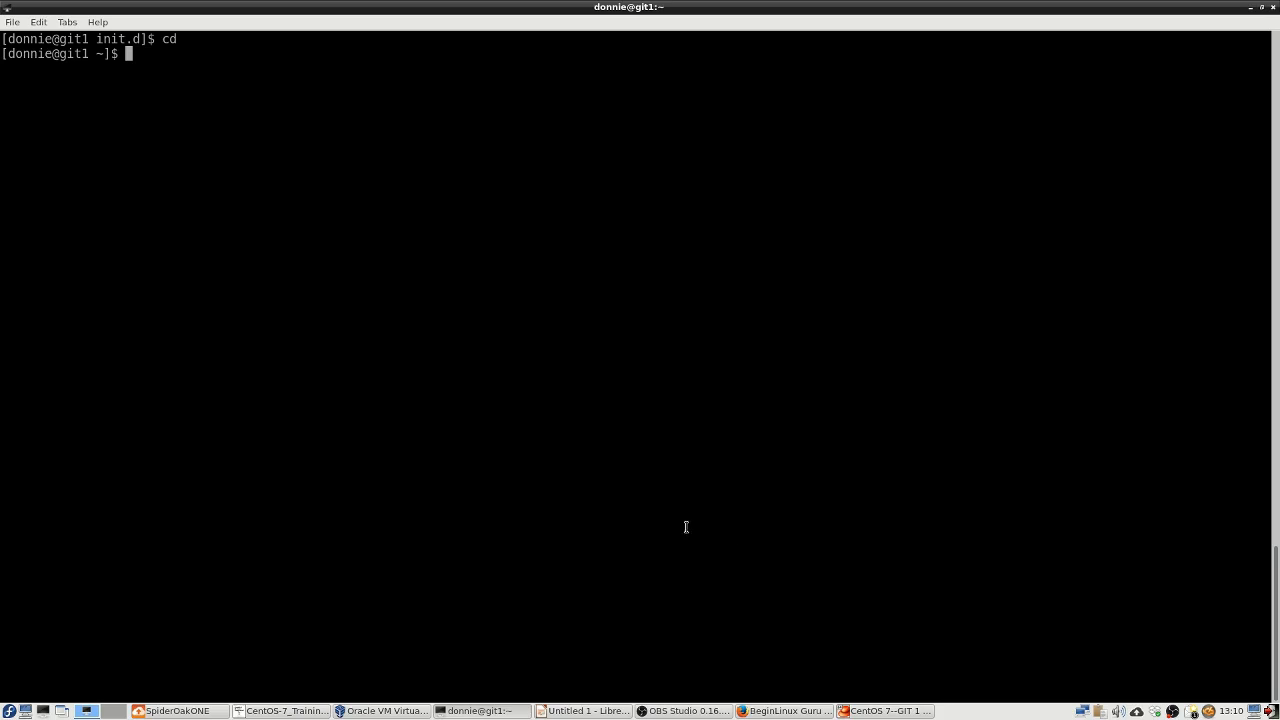
# Bring up CentOS-7_Training_Supplement.pdf and highlight the chkconfig name off row of the comparison table
pyautogui.click(284, 710)
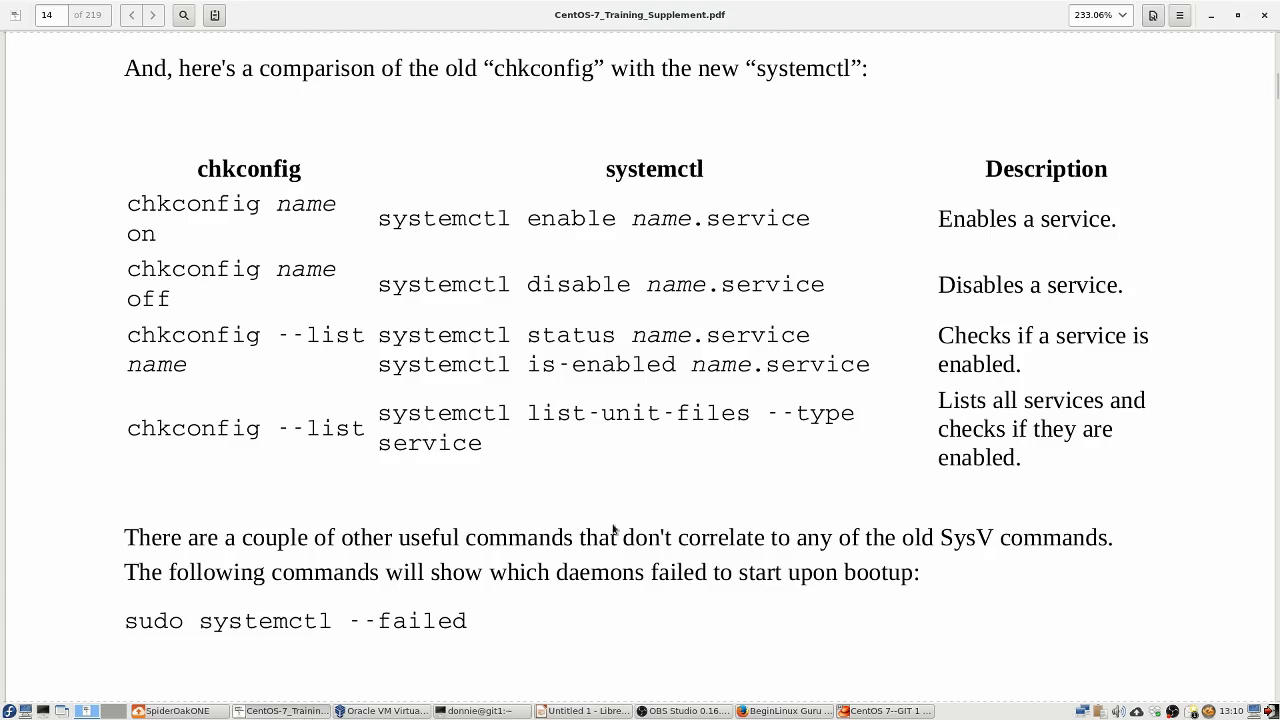
pyautogui.moveTo(716, 508)
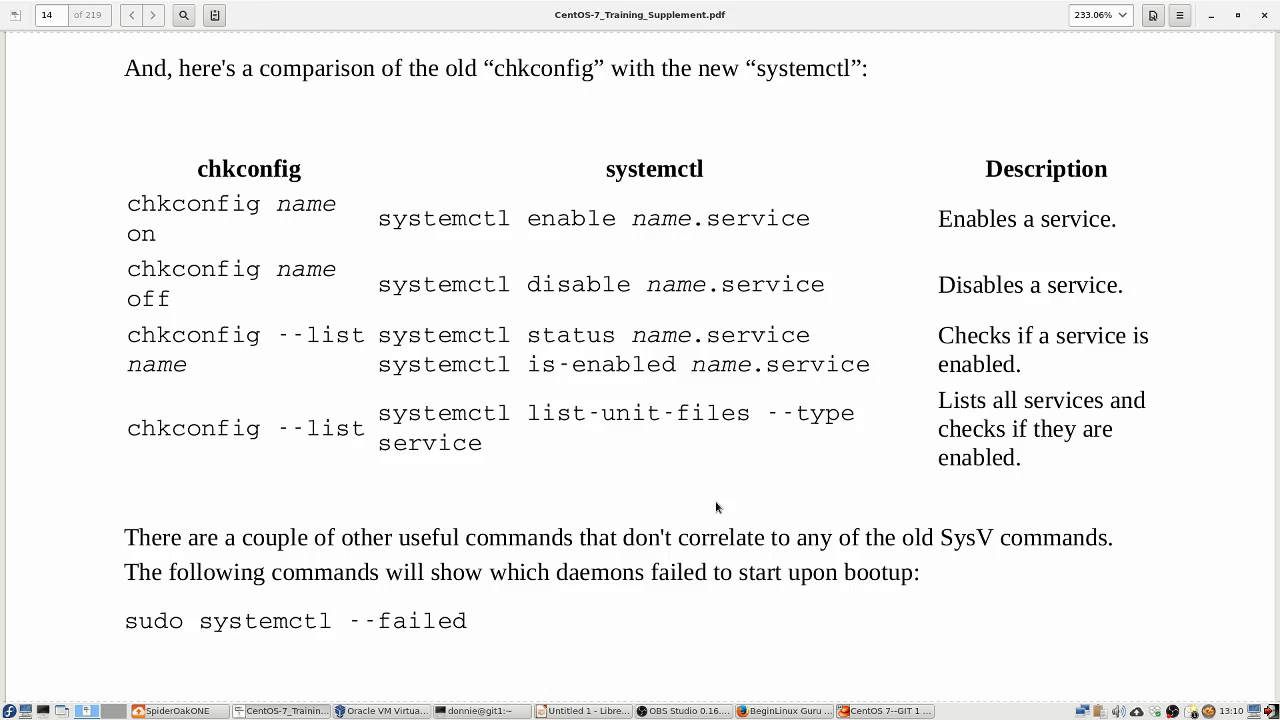
pyautogui.moveTo(280, 252)
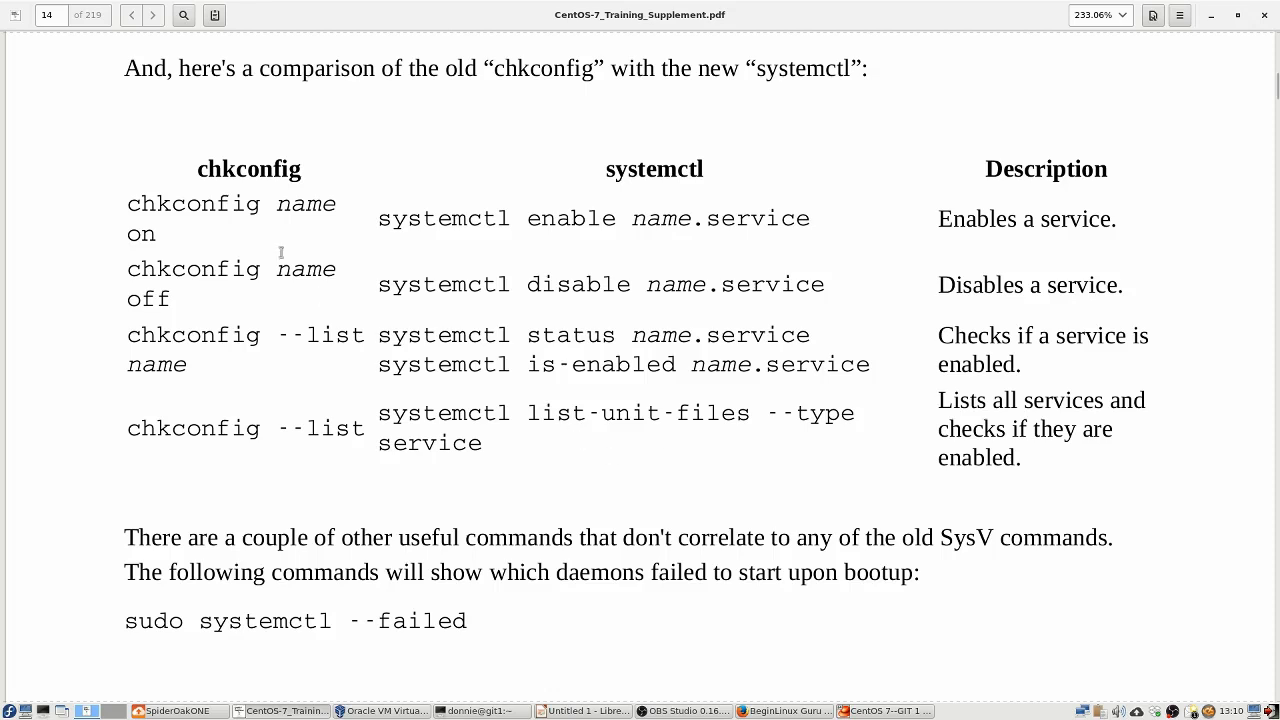
pyautogui.moveTo(148, 210)
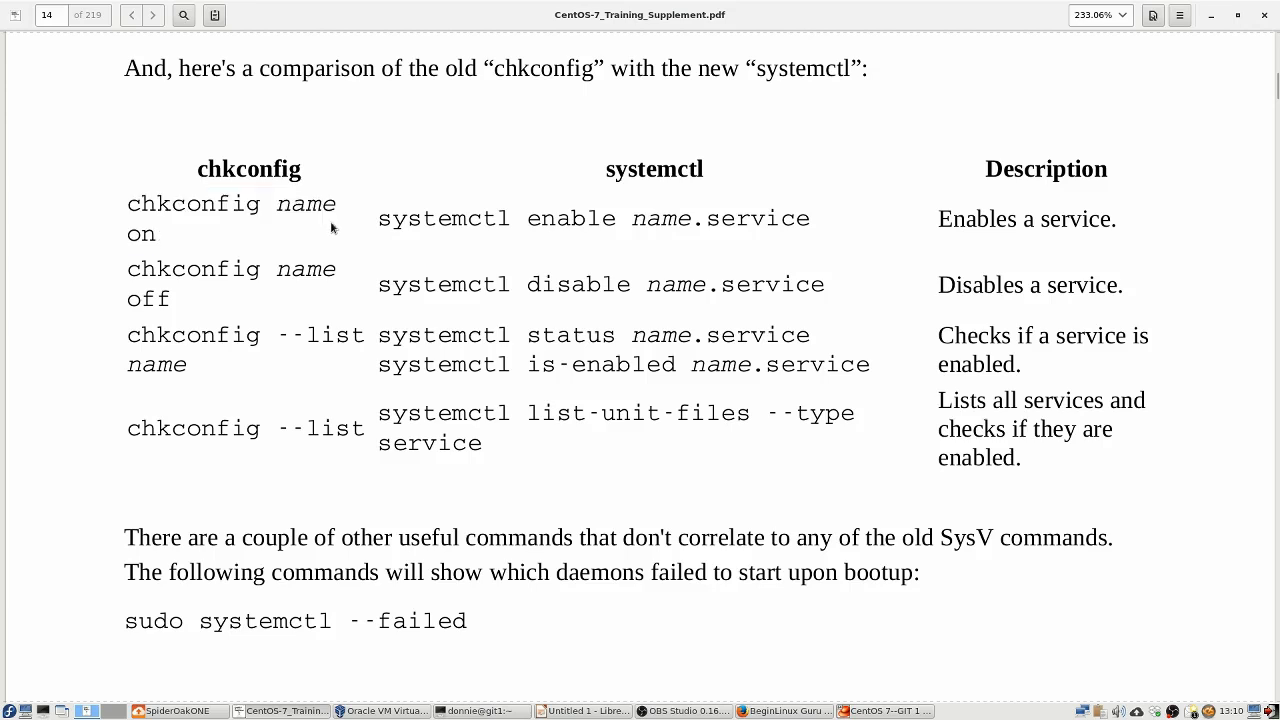
pyautogui.doubleClick(306, 204)
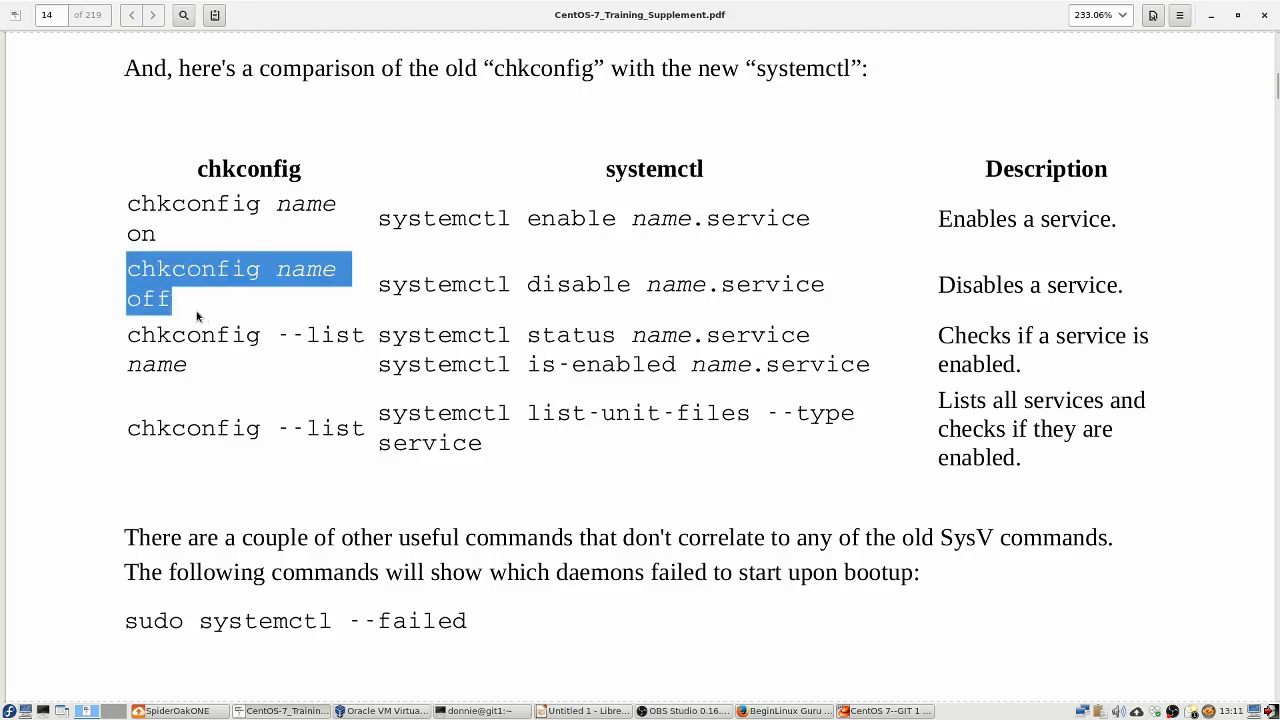
pyautogui.click(204, 316)
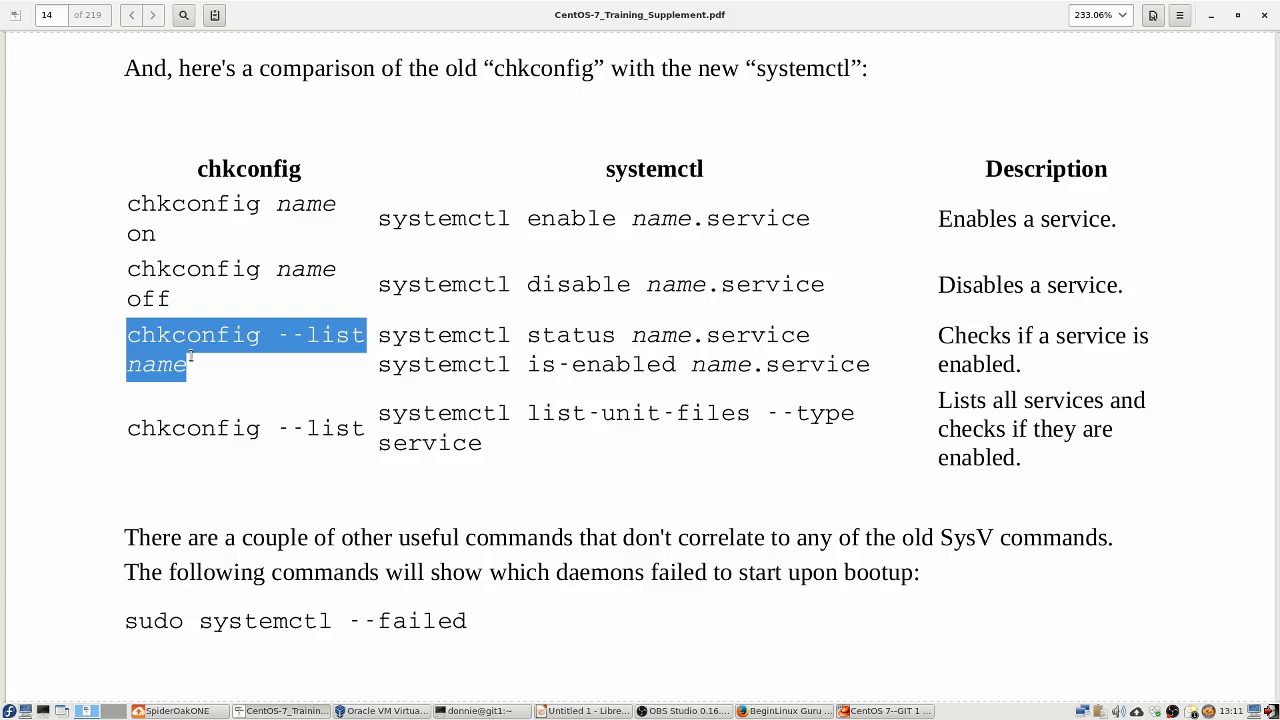
pyautogui.moveTo(212, 388)
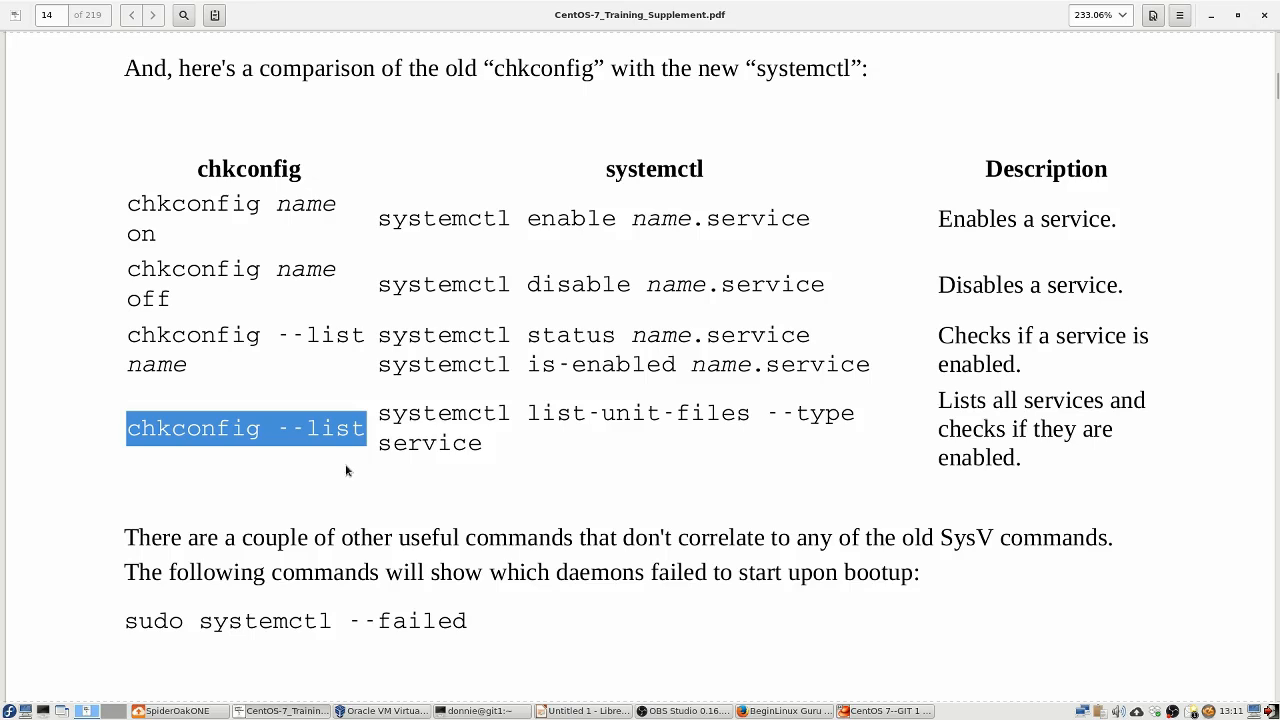
pyautogui.moveTo(340, 462)
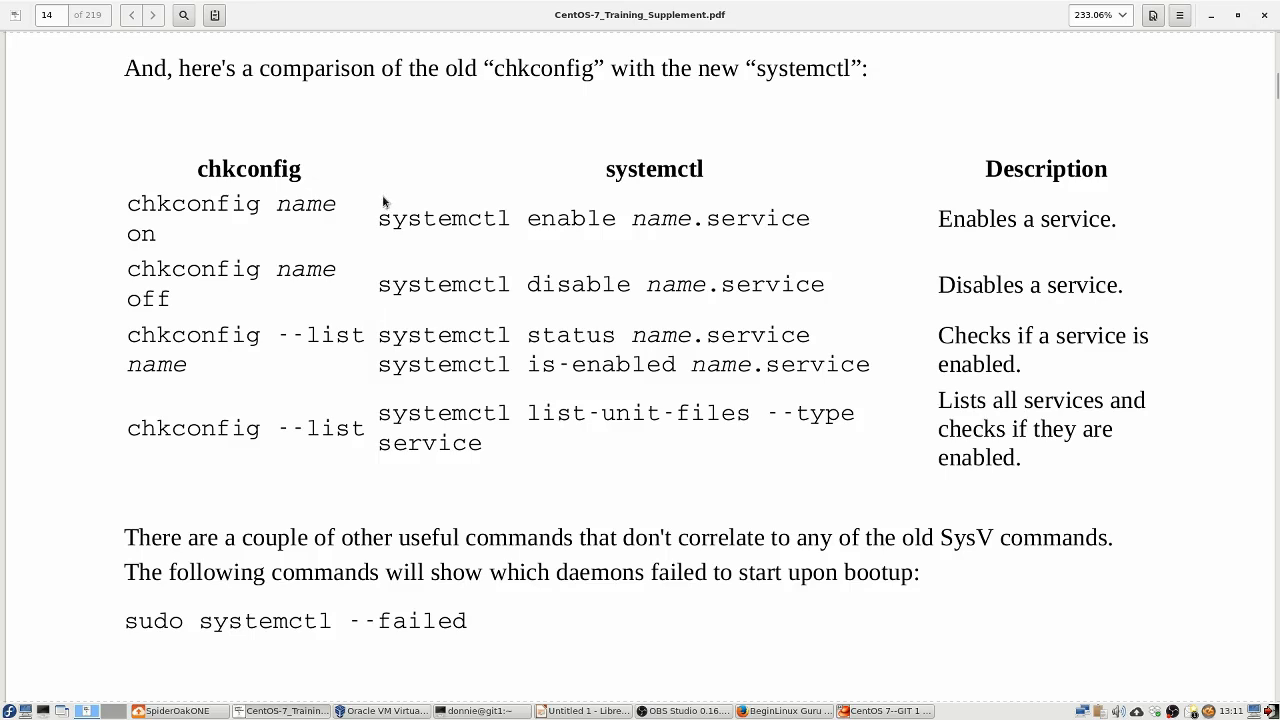
pyautogui.moveTo(378, 220)
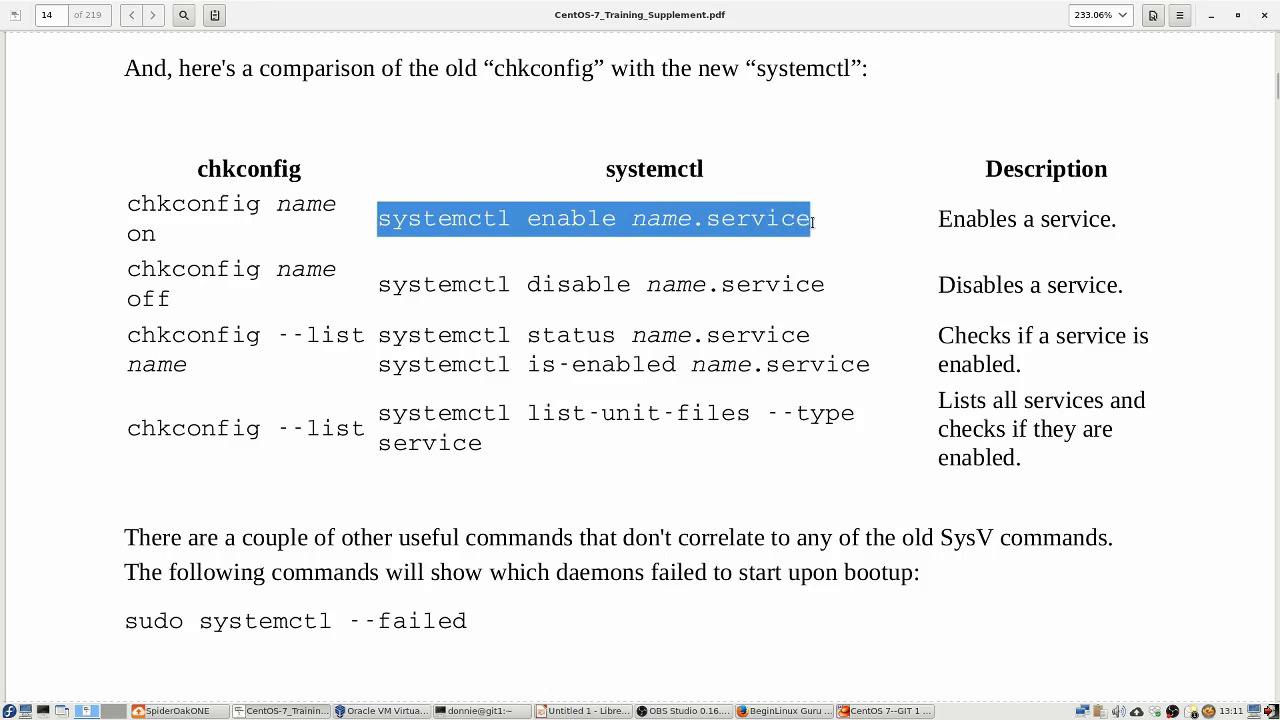
pyautogui.moveTo(822, 248)
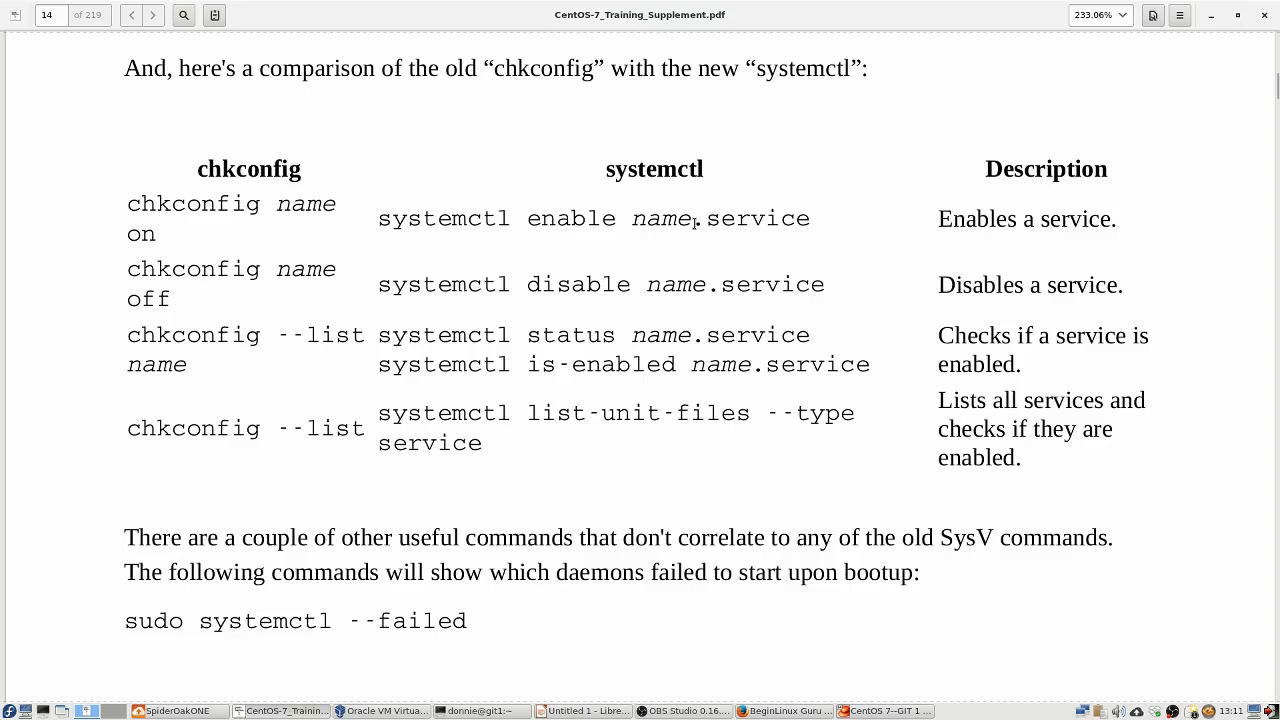
# Walk the remaining rows: systemctl enable, disable, is-enabled and list-unit-files equivalents
pyautogui.doubleClick(756, 218)
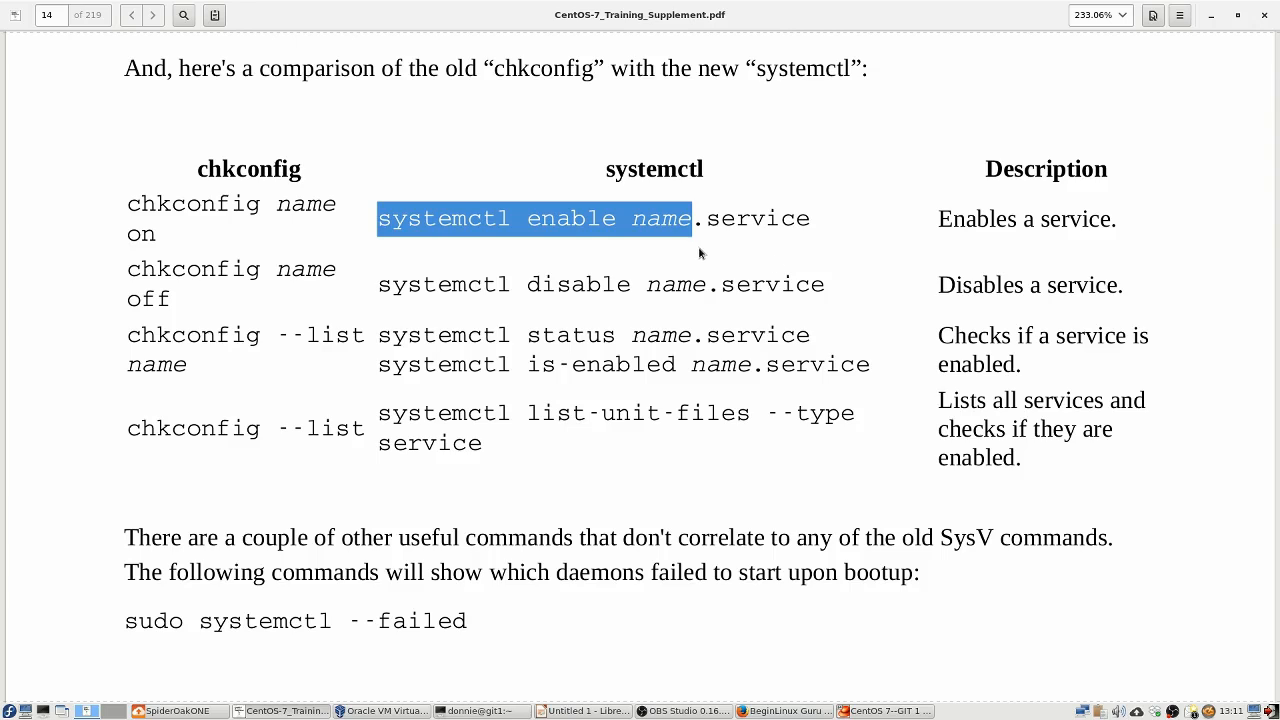
pyautogui.moveTo(672, 260)
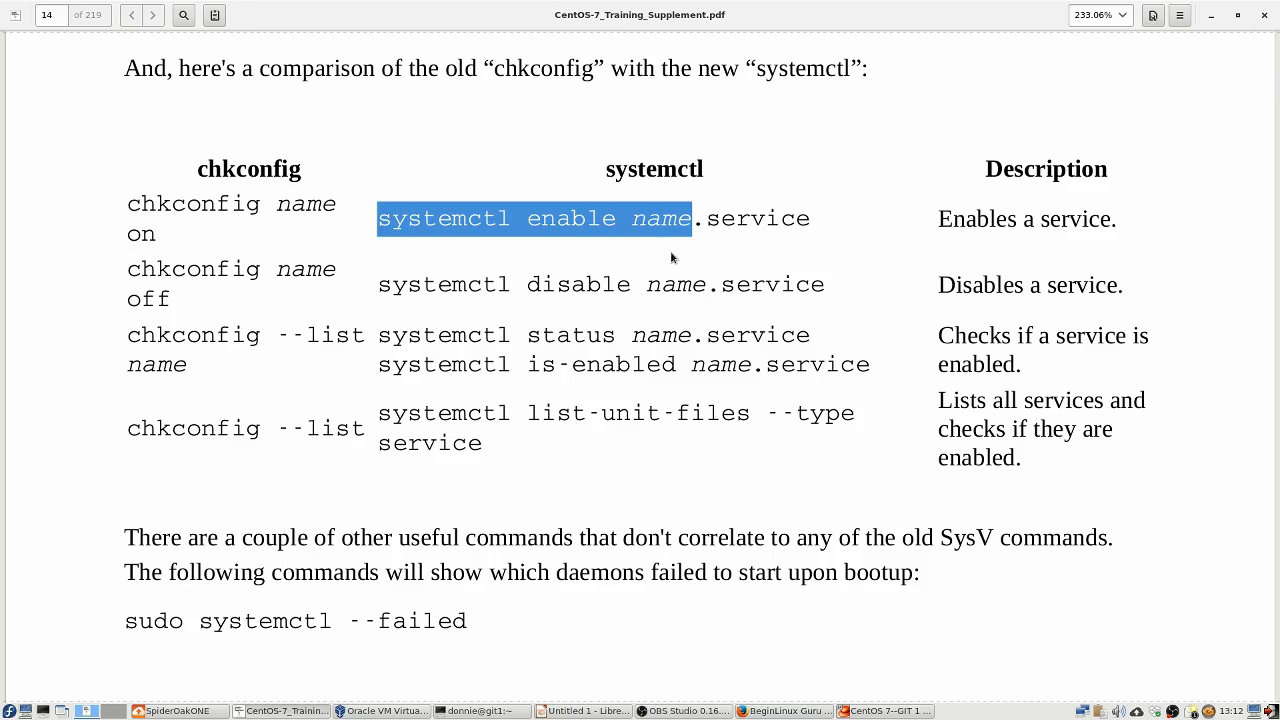
pyautogui.click(400, 284)
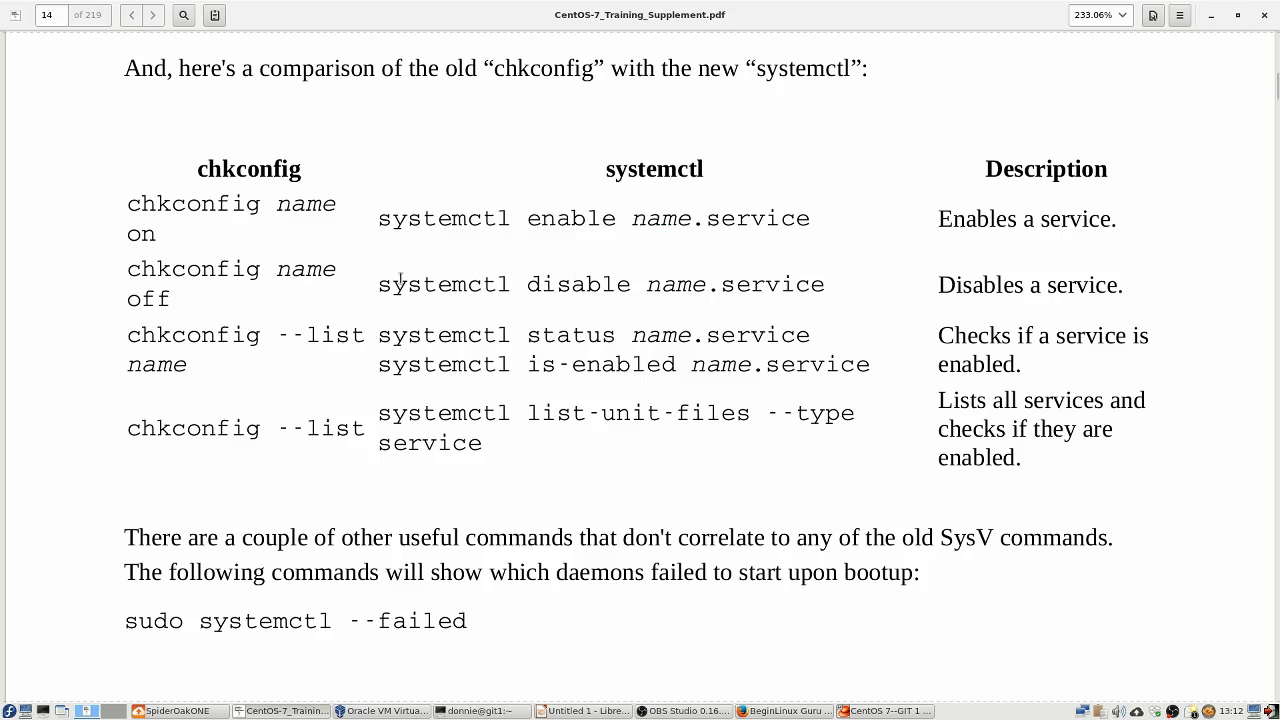
pyautogui.doubleClick(420, 284)
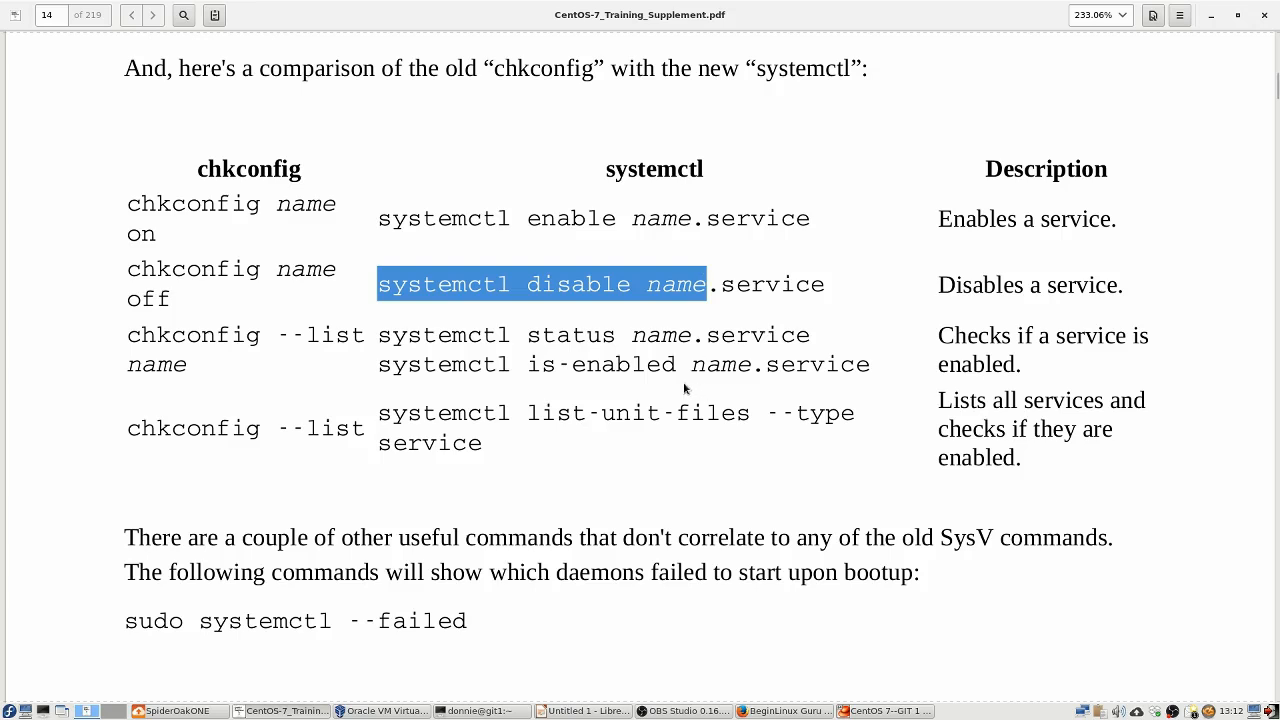
pyautogui.moveTo(668, 374)
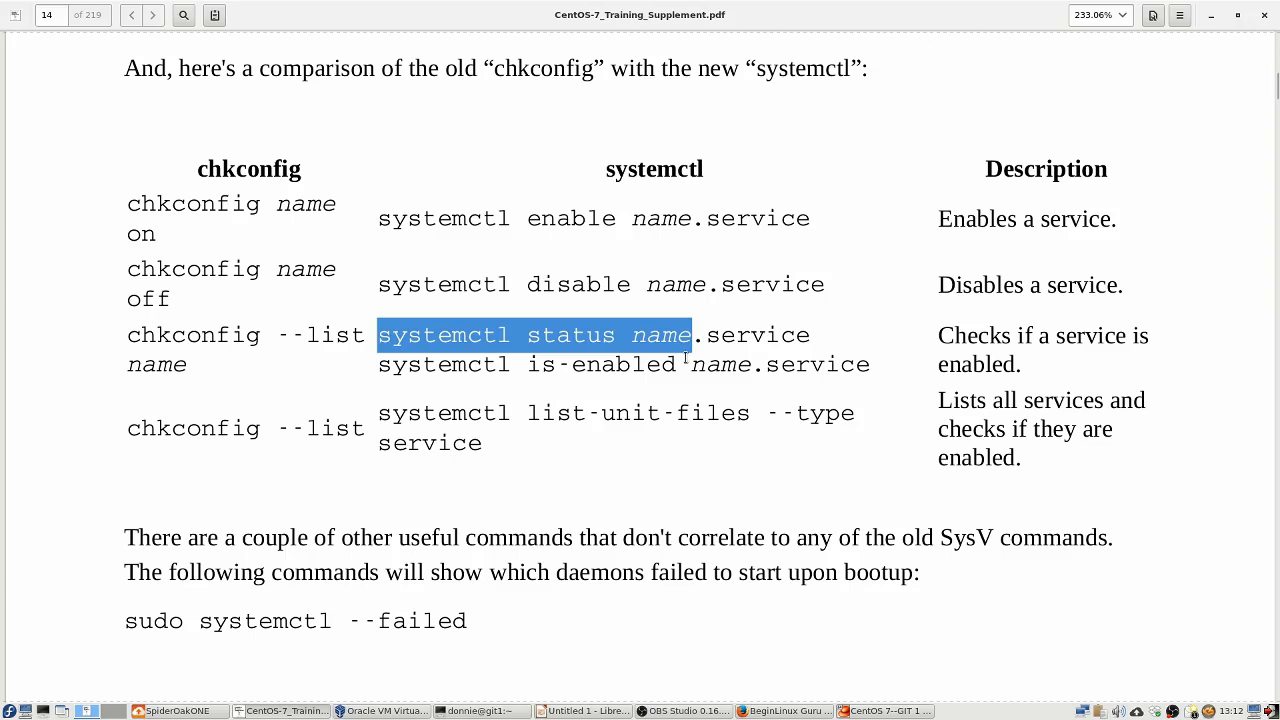
pyautogui.click(388, 364)
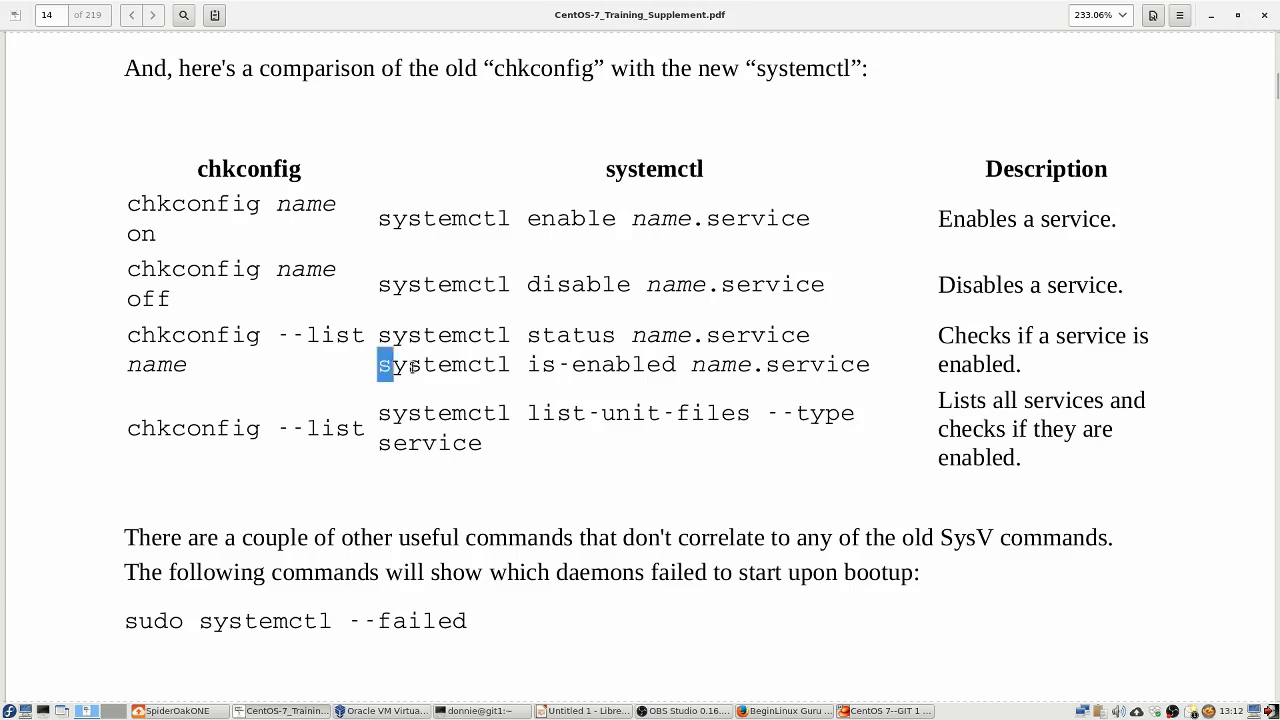
pyautogui.moveTo(378, 364); pyautogui.dragTo(756, 364)
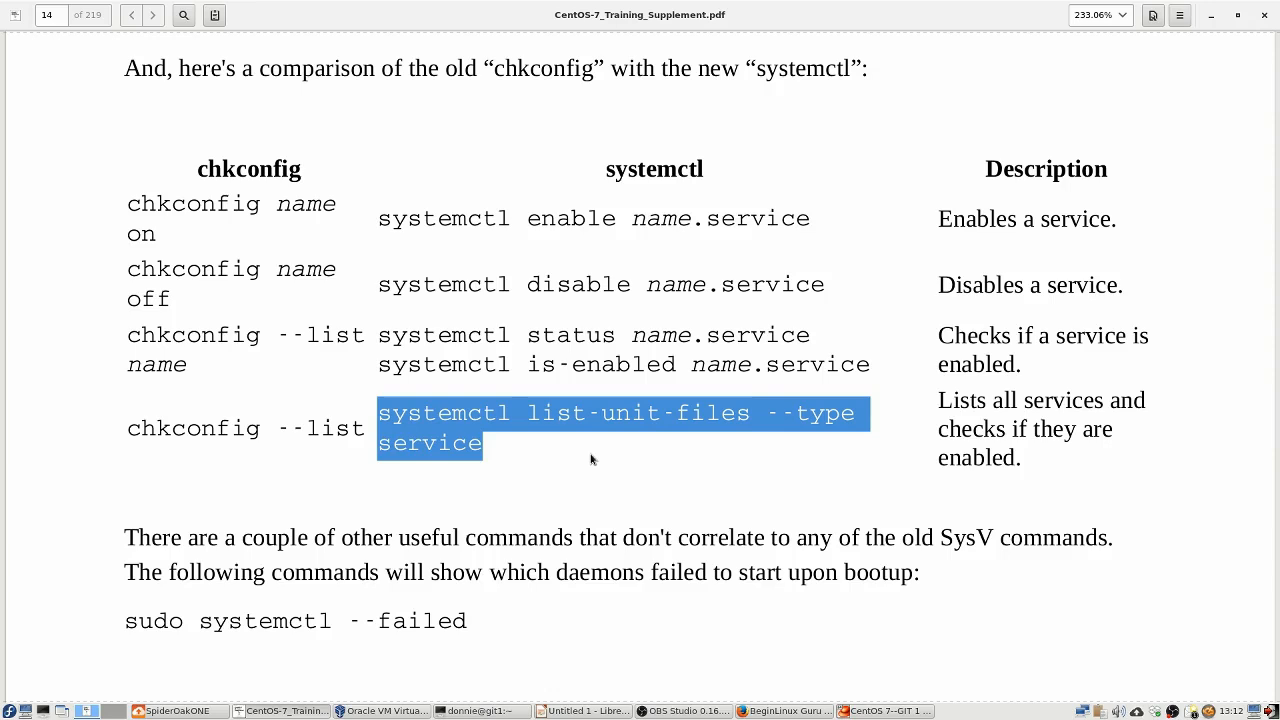
pyautogui.click(590, 460)
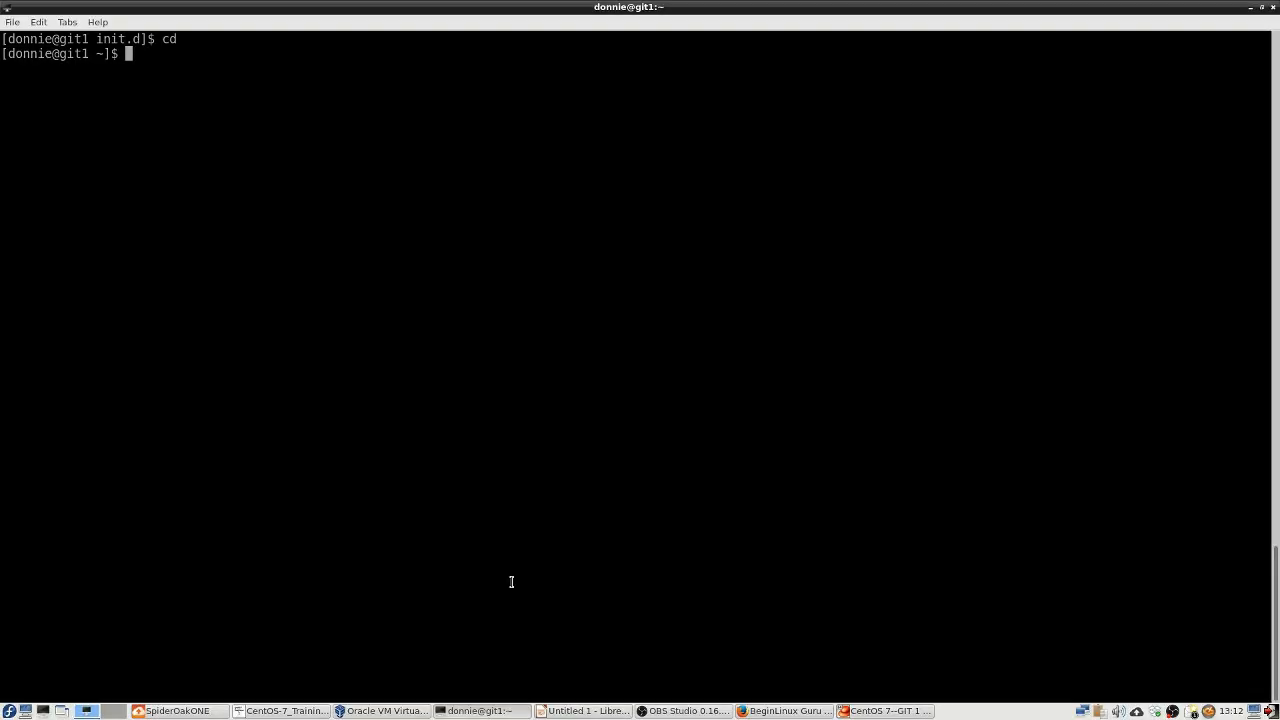
# Clear the screen and run sudo systemctl list-unit-files --type service
pyautogui.write('clear')
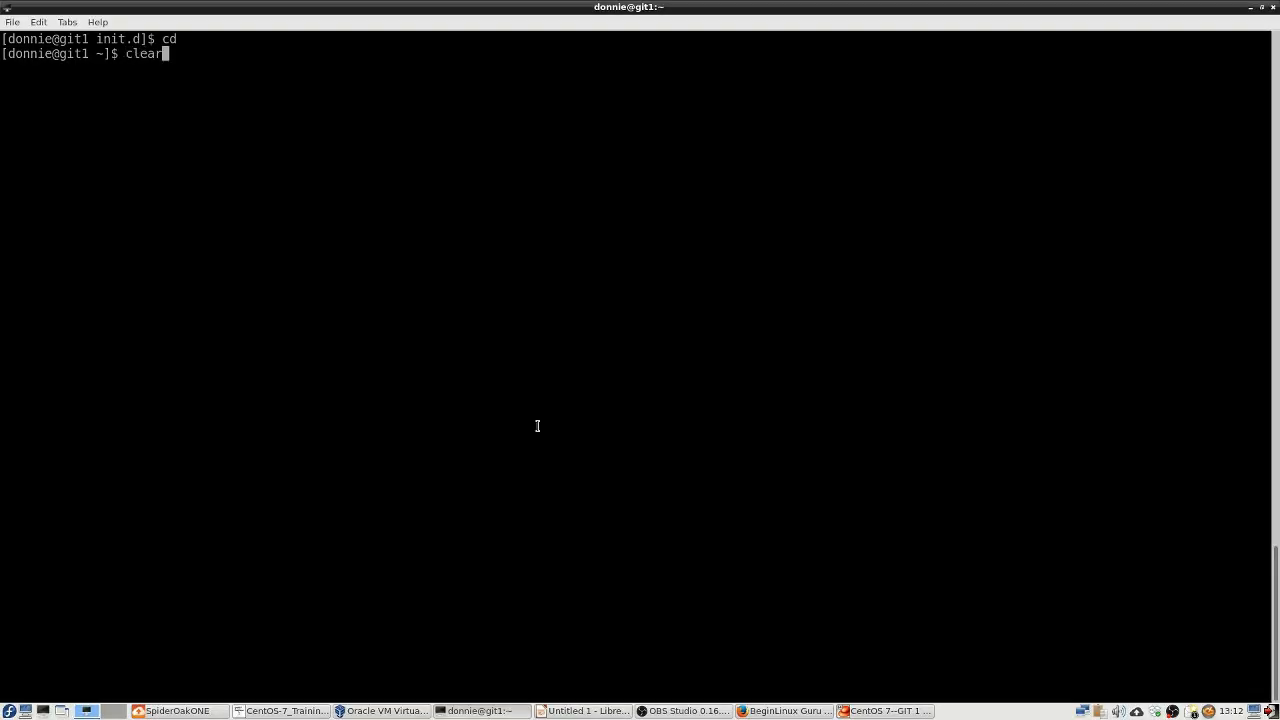
pyautogui.write('sudo systemctl list-unit-files --type service')
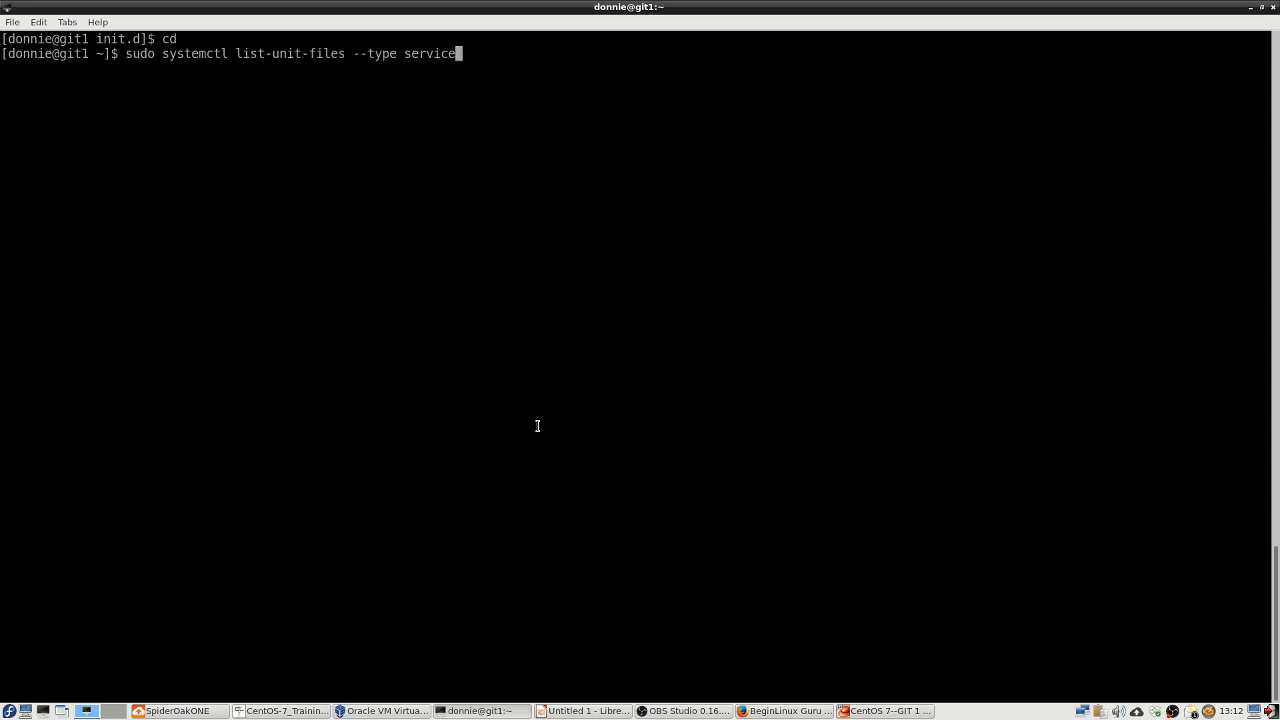
pyautogui.press('Return')
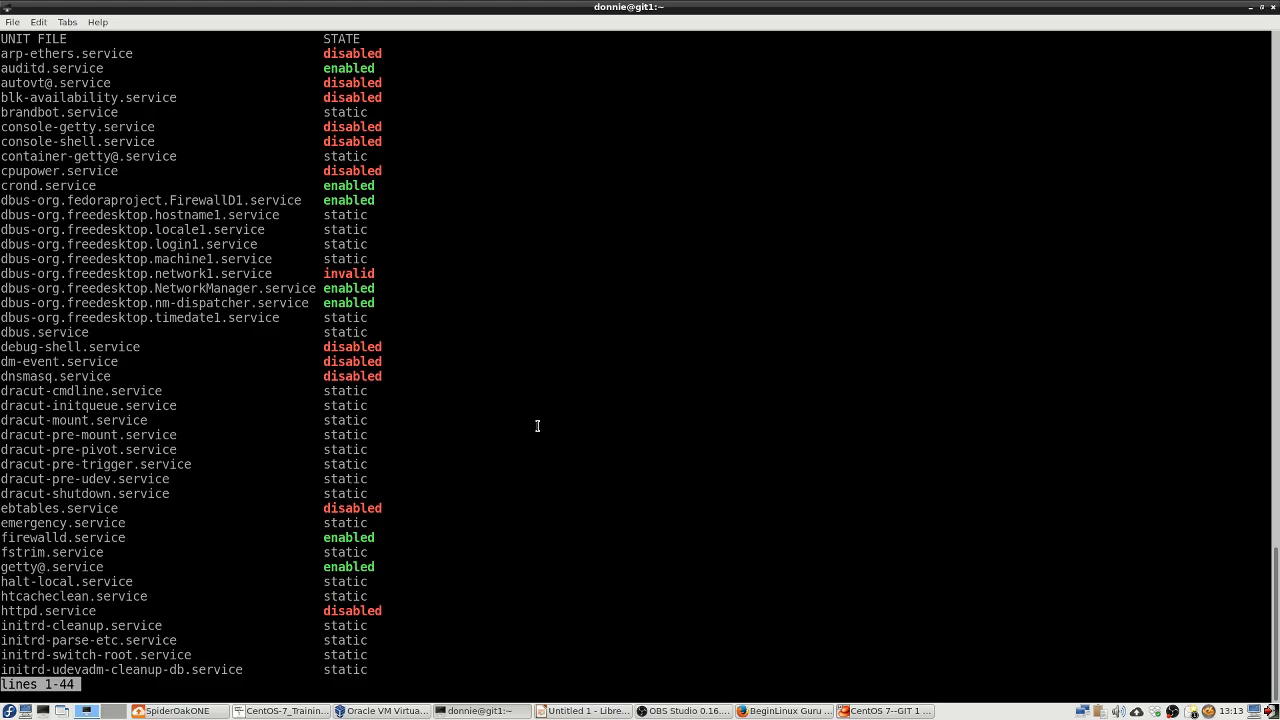
# Page through all 142 service unit files, jump back to the top, page again and quit the pager
pyautogui.scroll(-3)
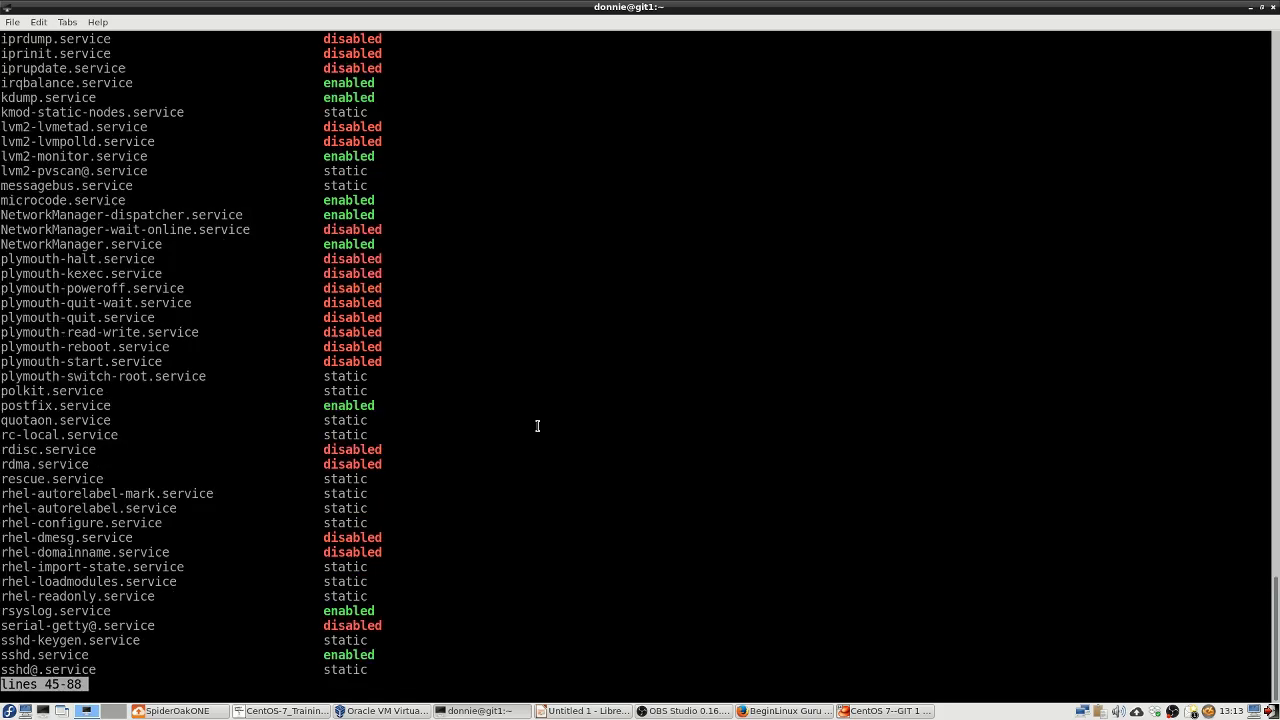
pyautogui.scroll(-3)
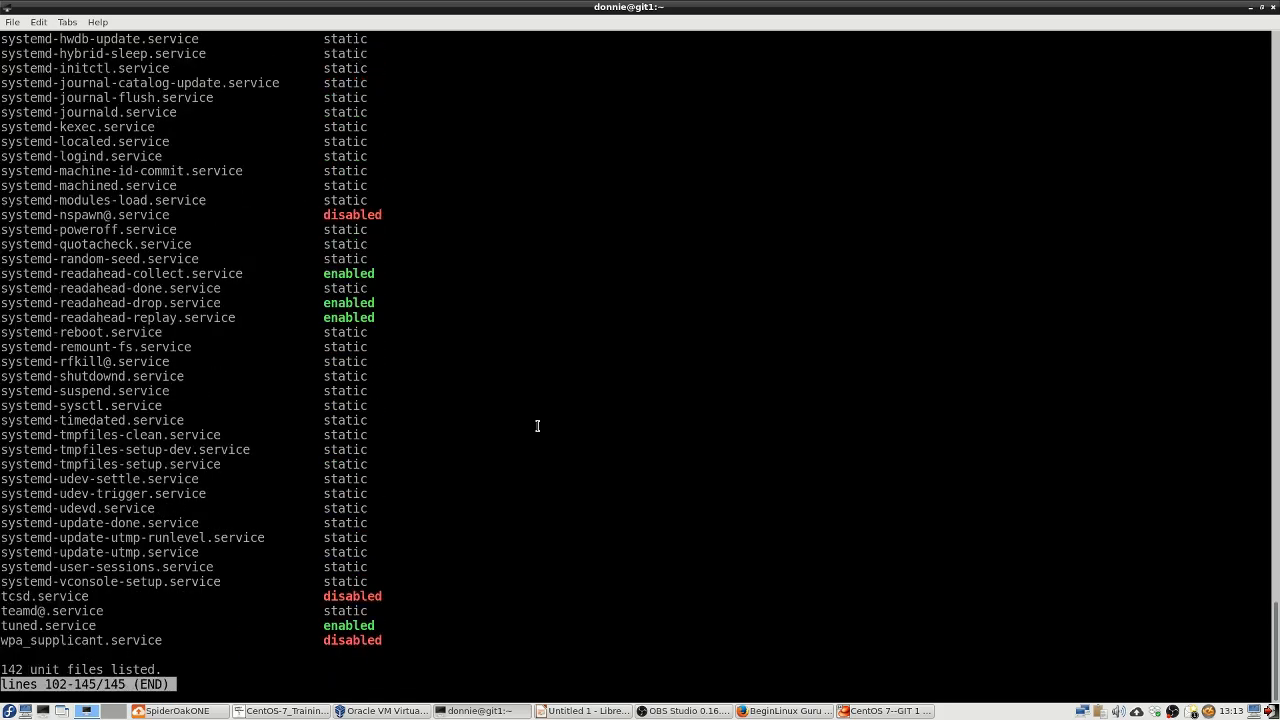
pyautogui.press('Home')
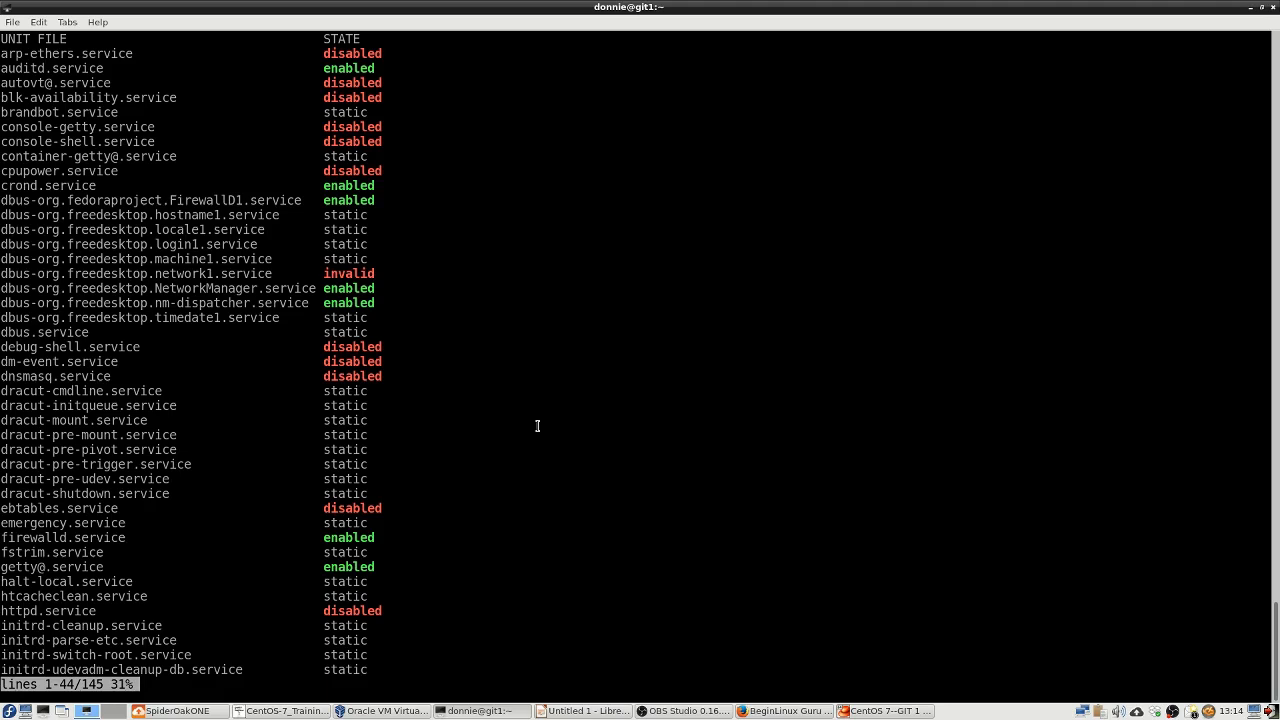
pyautogui.scroll(-3)
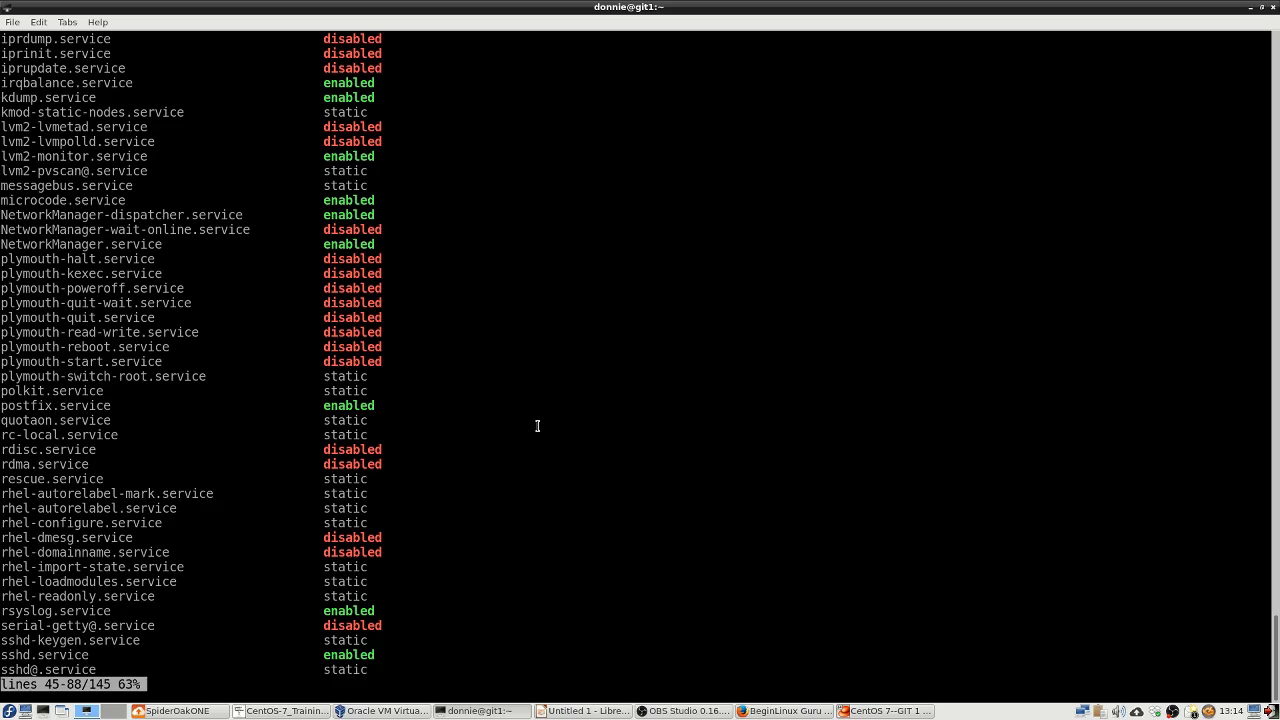
pyautogui.scroll(-3)
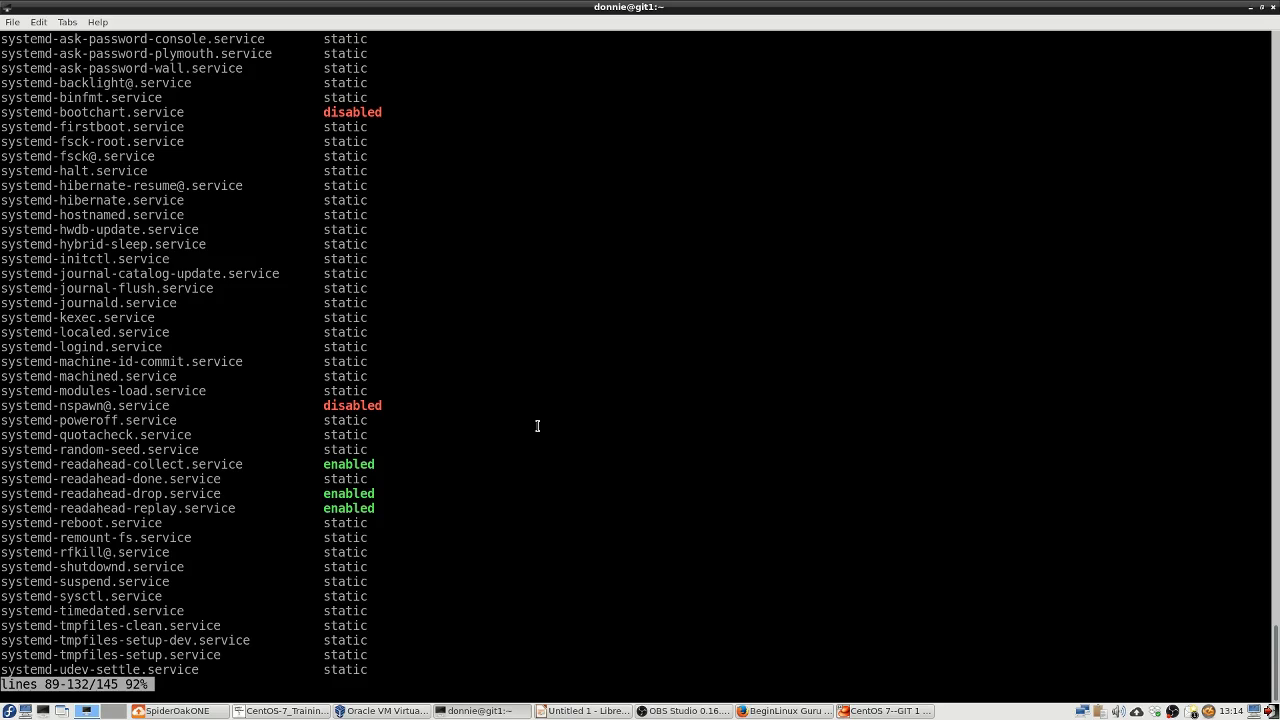
pyautogui.scroll(-3)
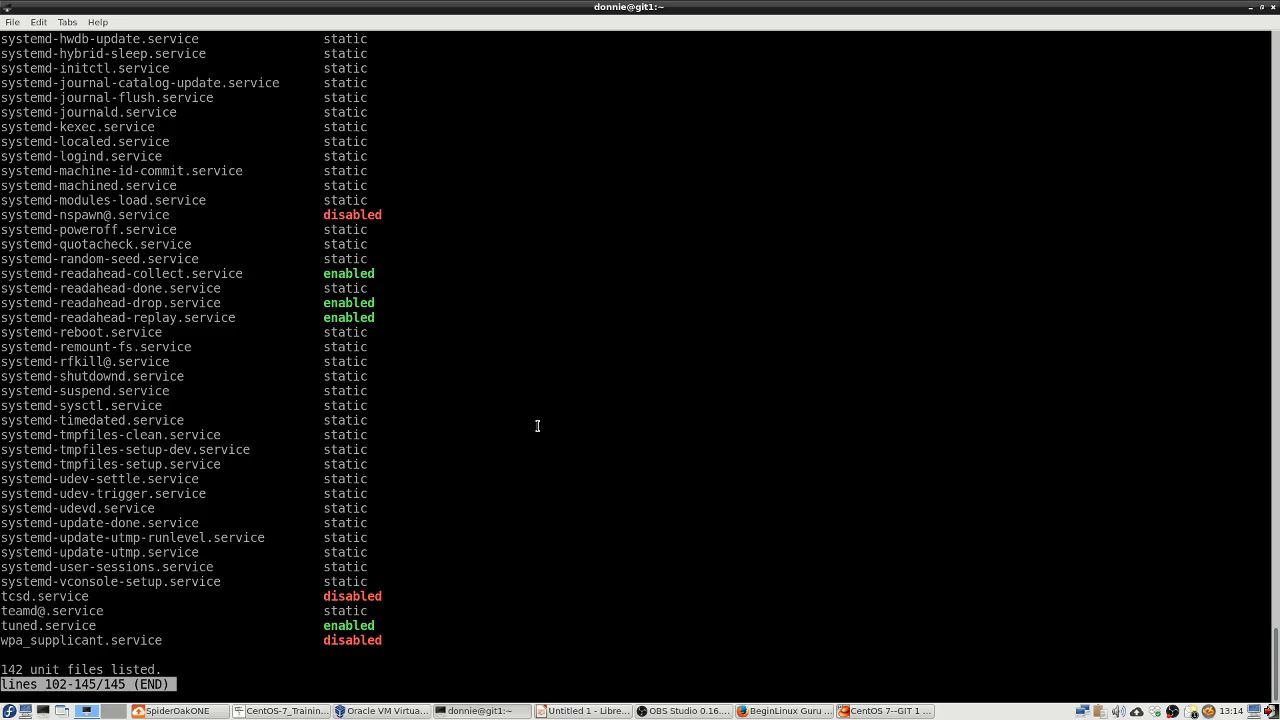
pyautogui.press('q')
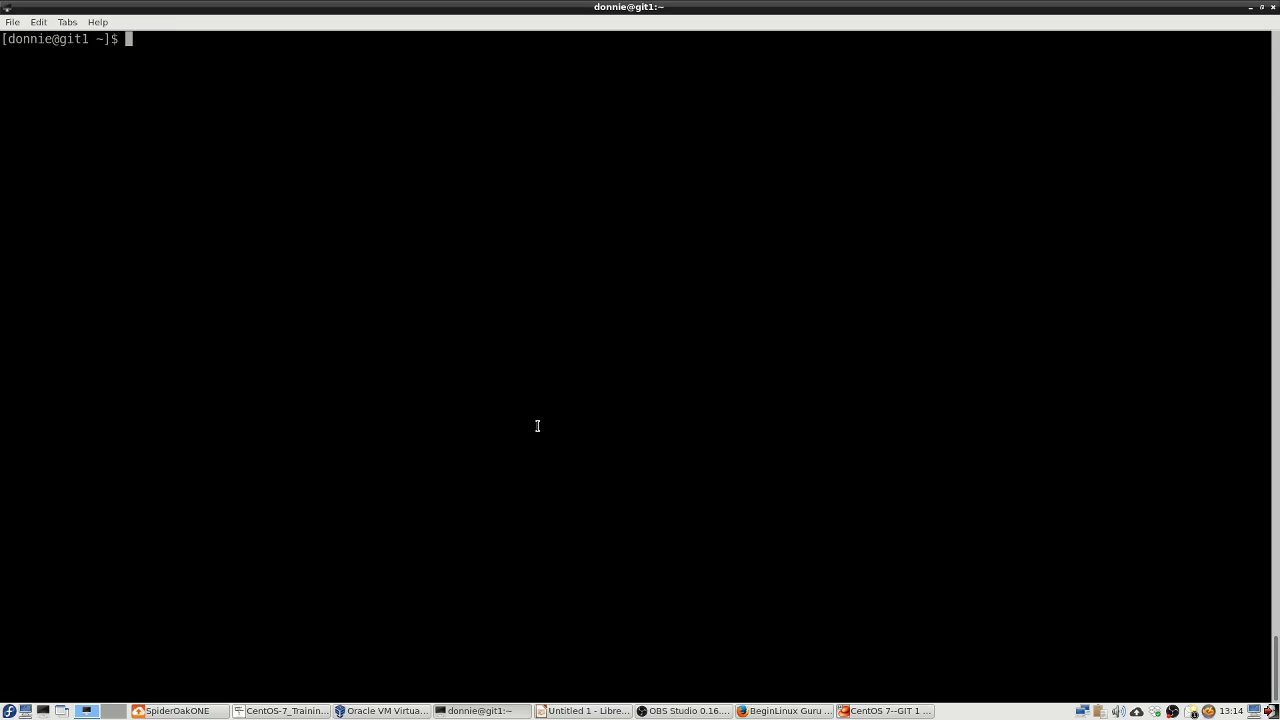
# Run sudo systemctl status httpd, fixing a typo, to see it loaded but disabled and inactive (dead)
pyautogui.write('sudo system')
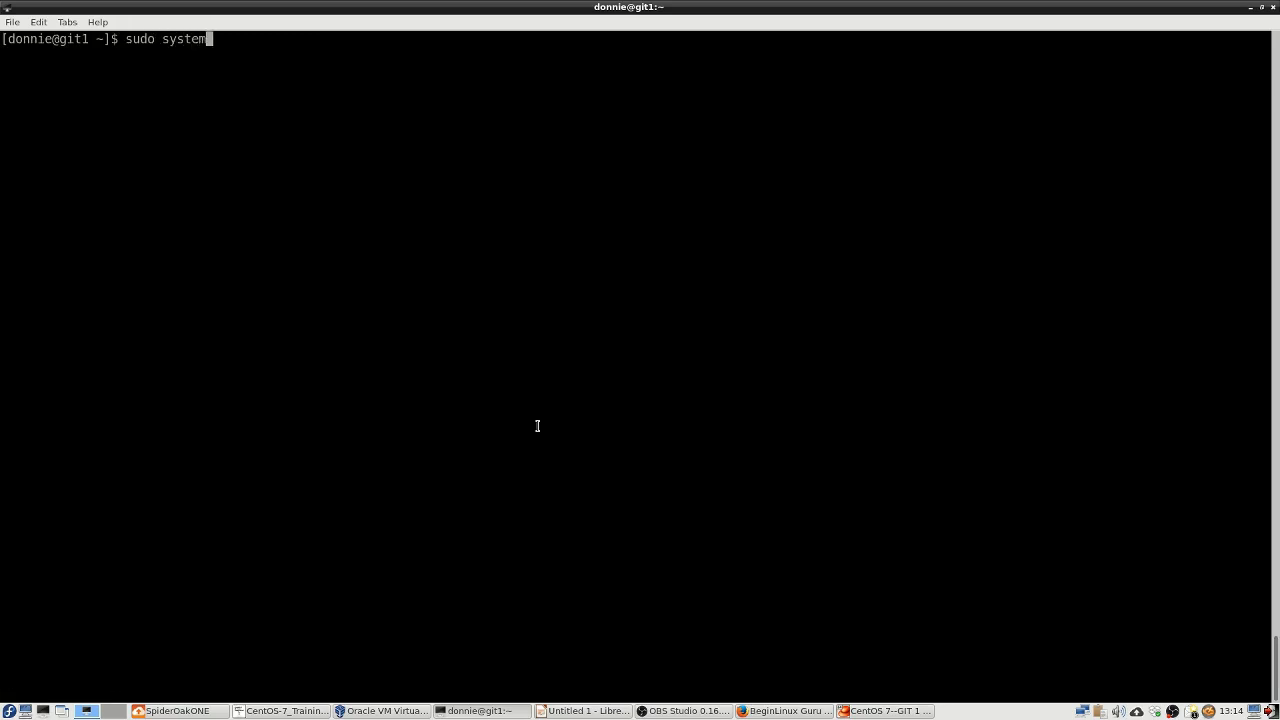
pyautogui.write('ctl')
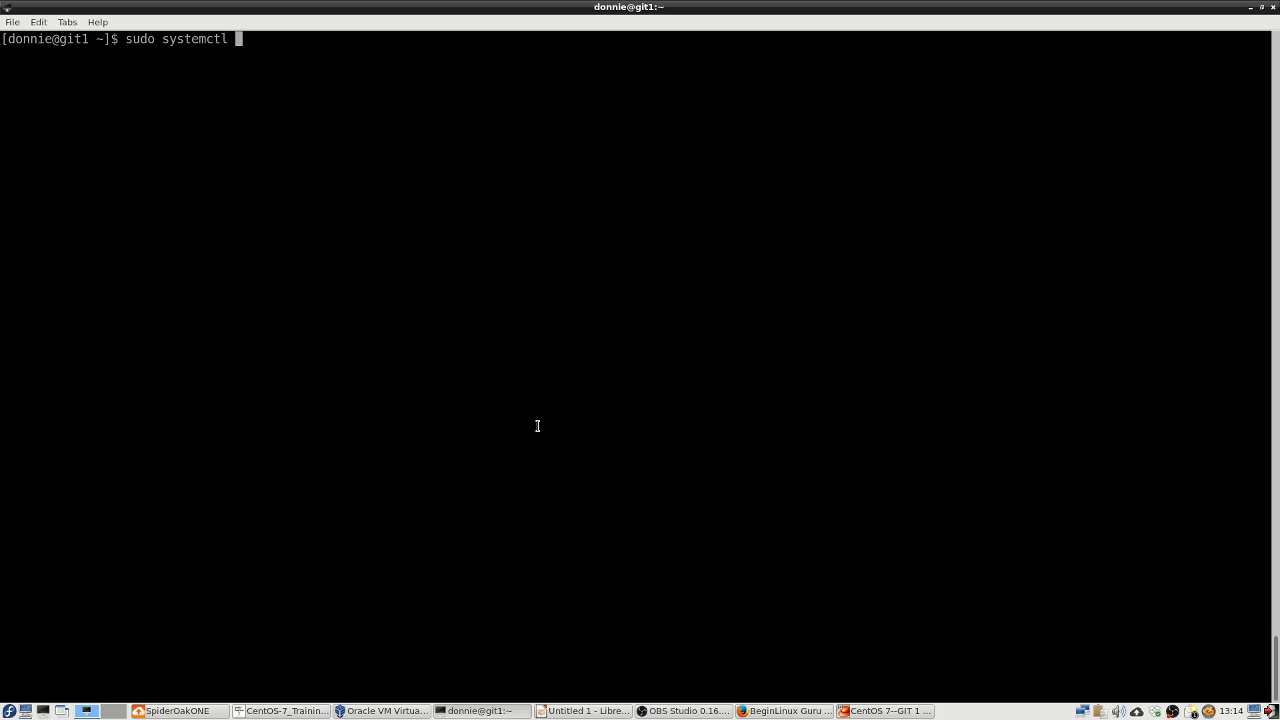
pyautogui.write('status')
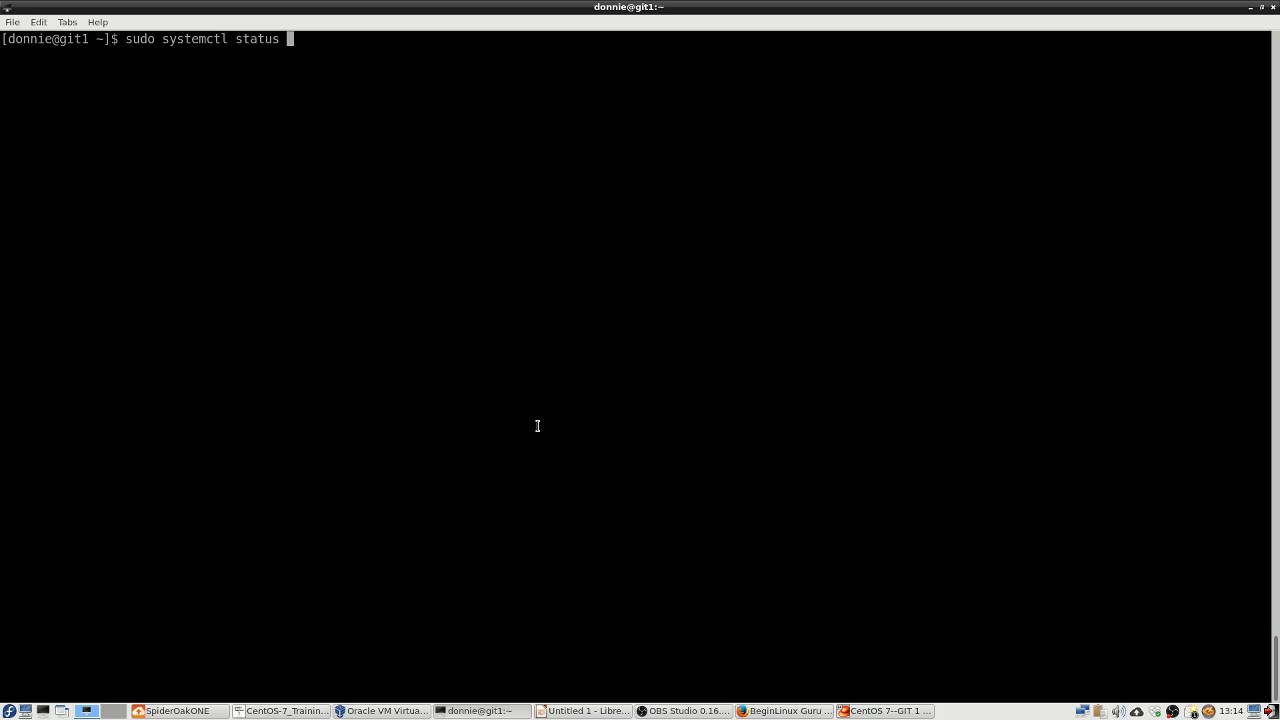
pyautogui.write('http')
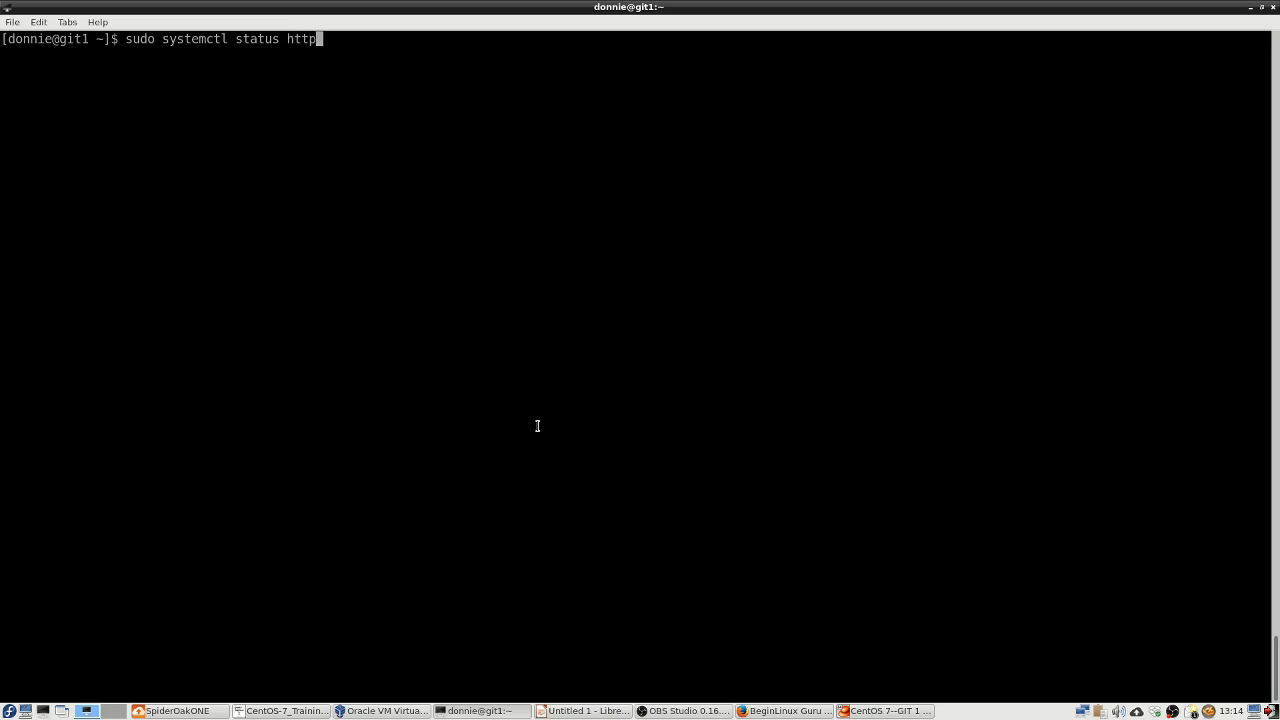
pyautogui.press('BackSpace')
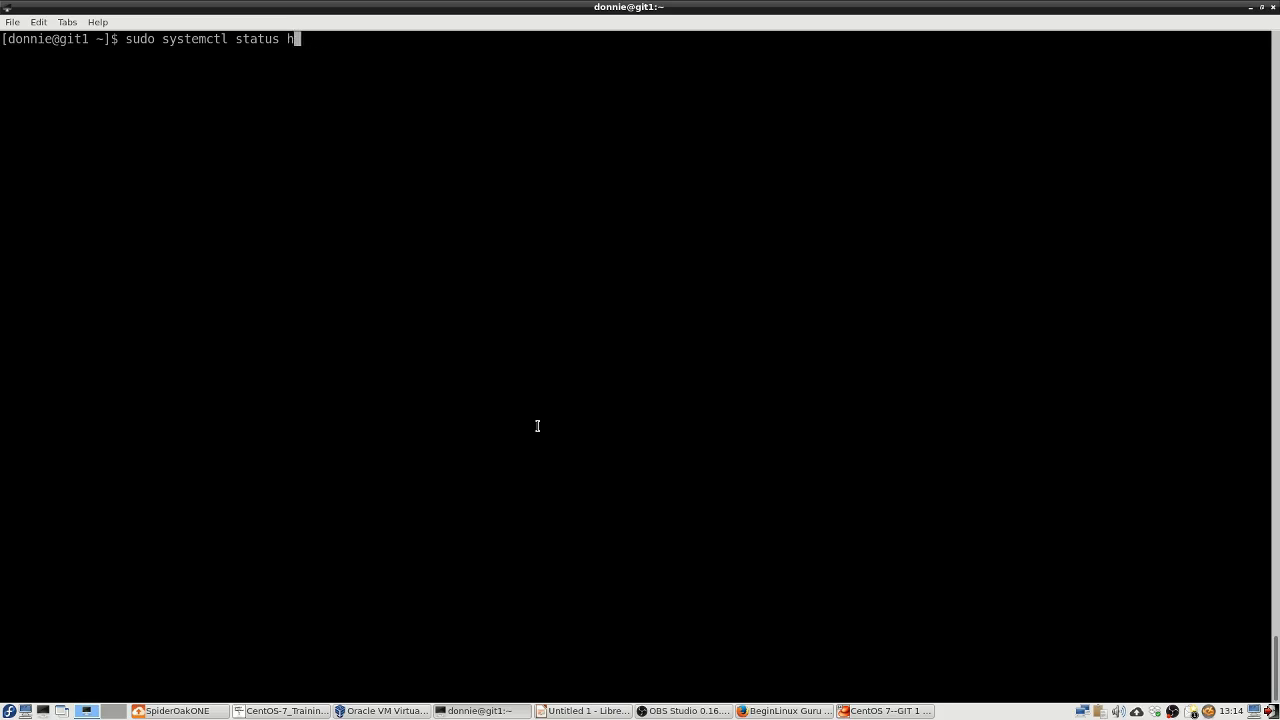
pyautogui.press('BackSpace')
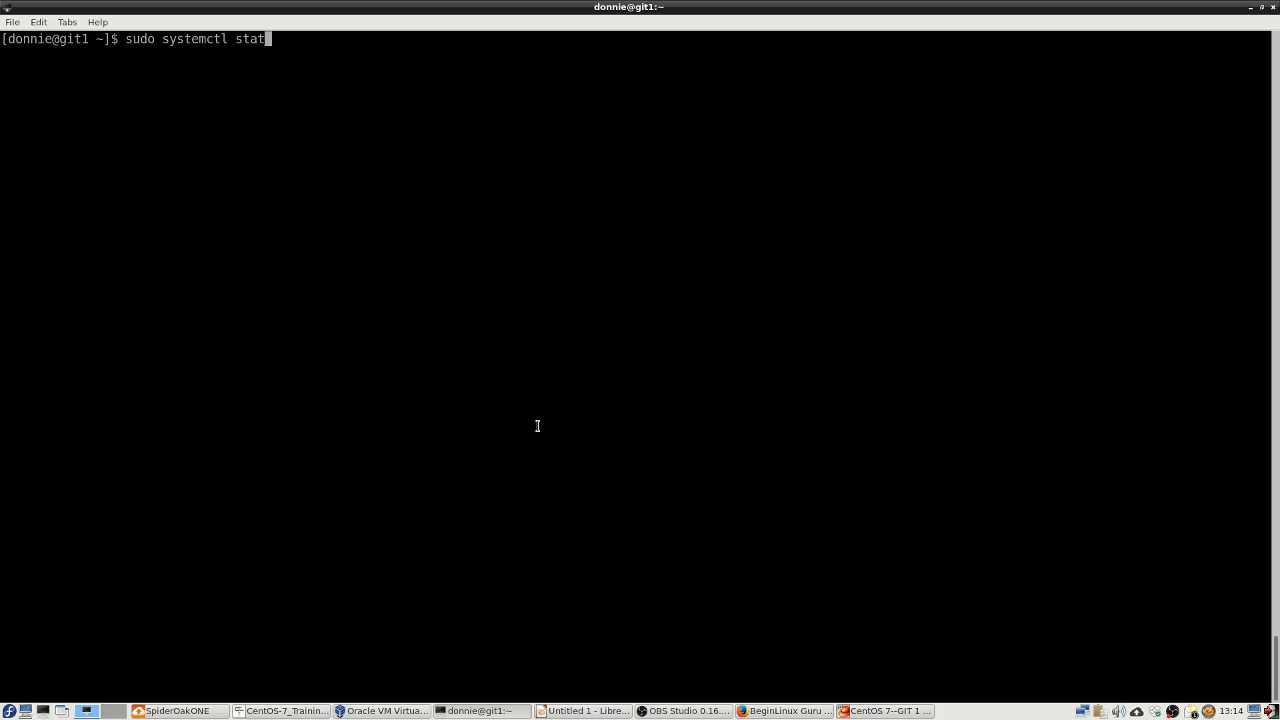
pyautogui.write('us httpd')
pyautogui.press('Return')
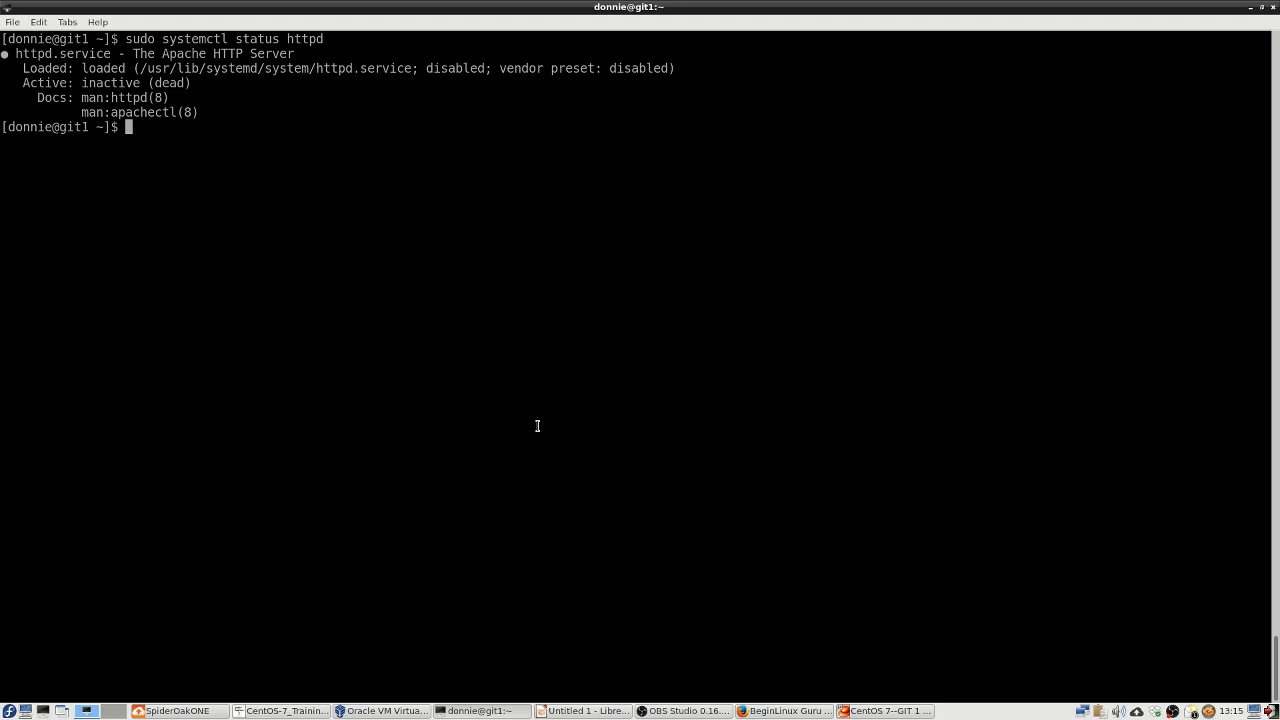
# Run sudo systemctl is-enabled httpd, which reports disabled, and begin the next sudo command
pyautogui.write('sudo')
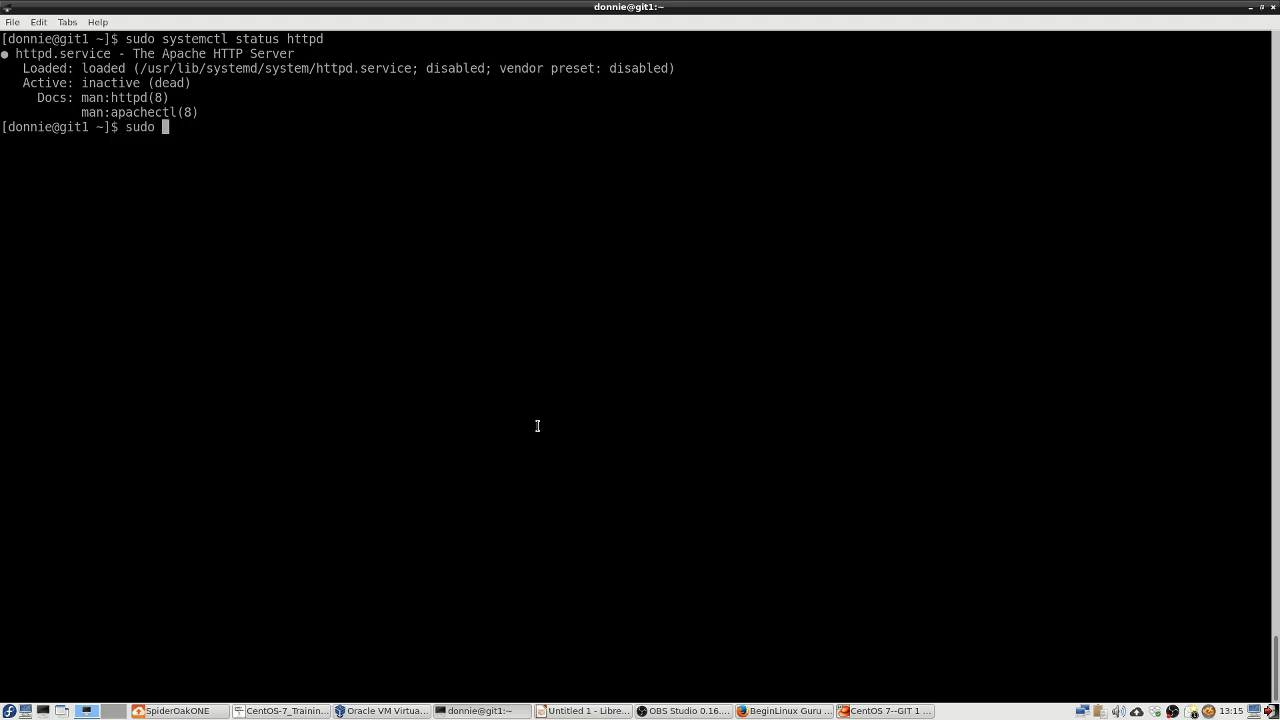
pyautogui.write('sys')
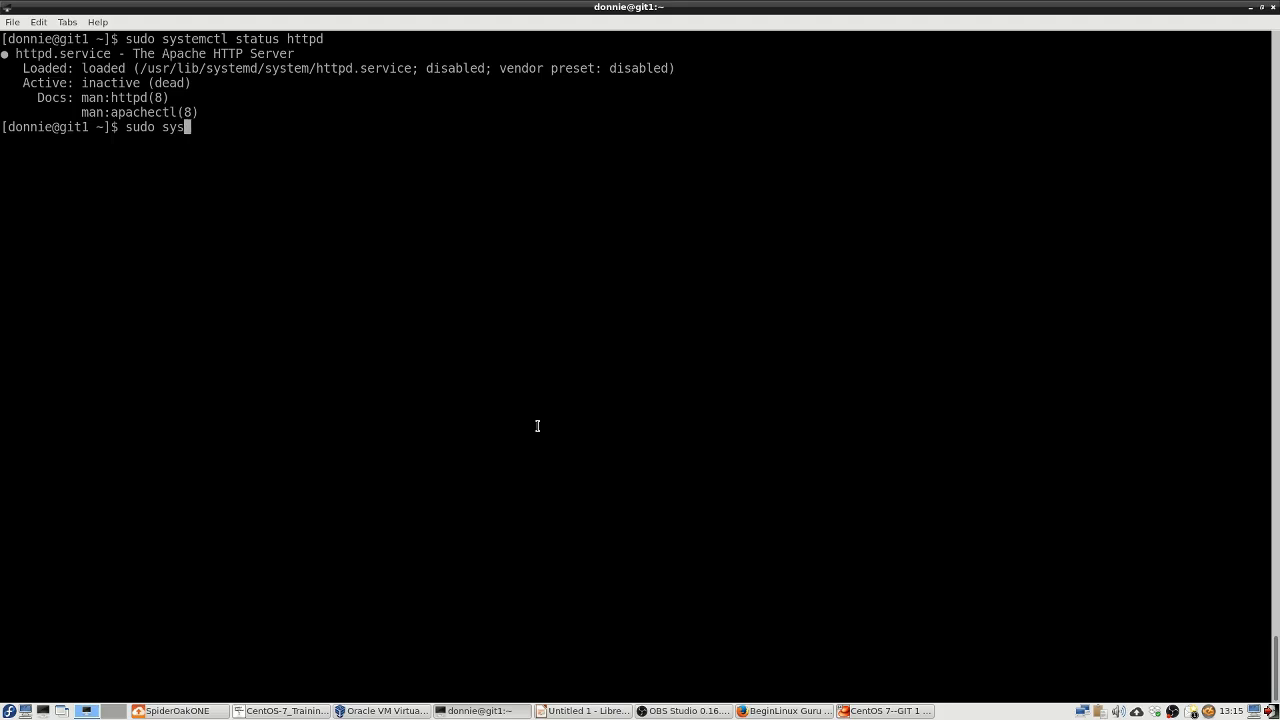
pyautogui.write('temctl')
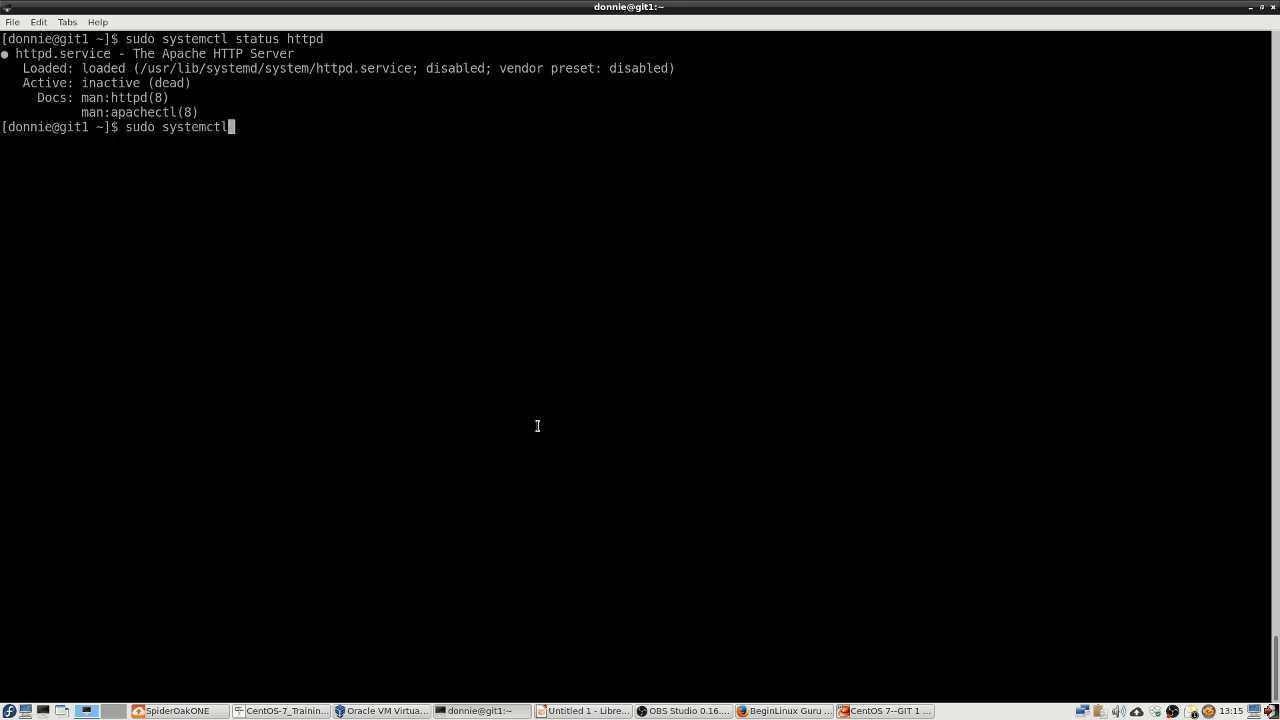
pyautogui.write('is-enable')
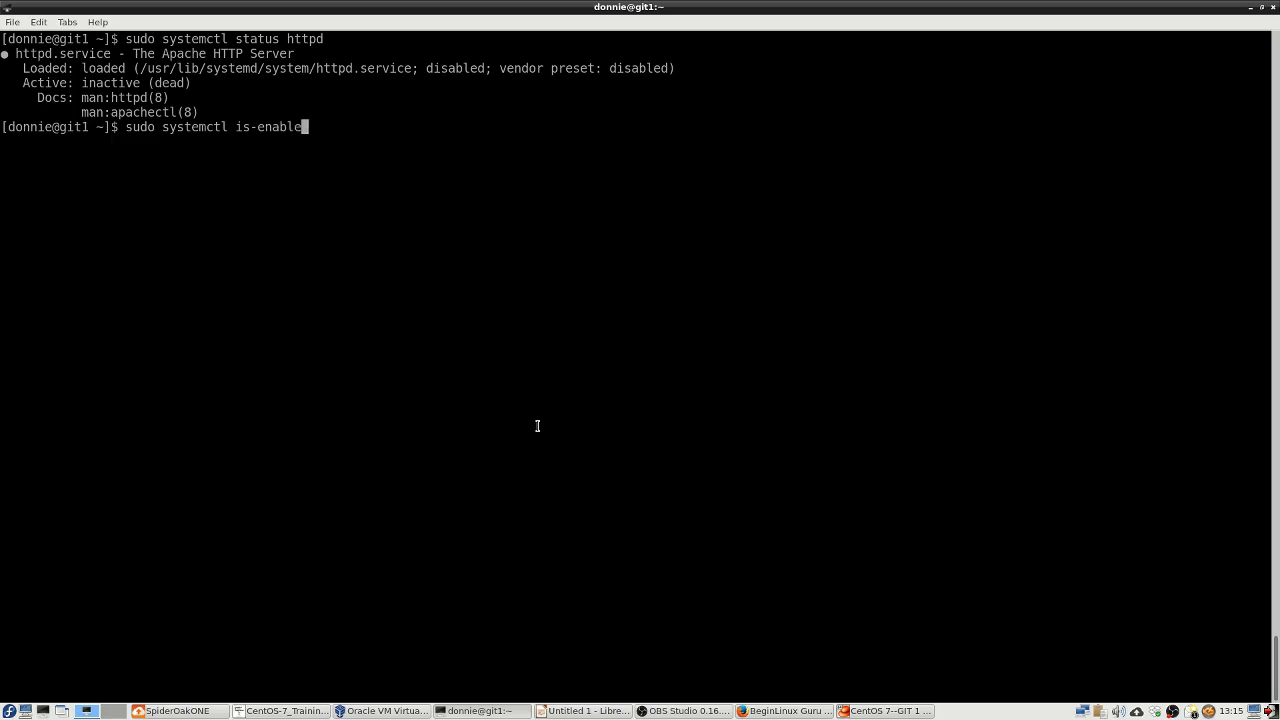
pyautogui.press('Return')
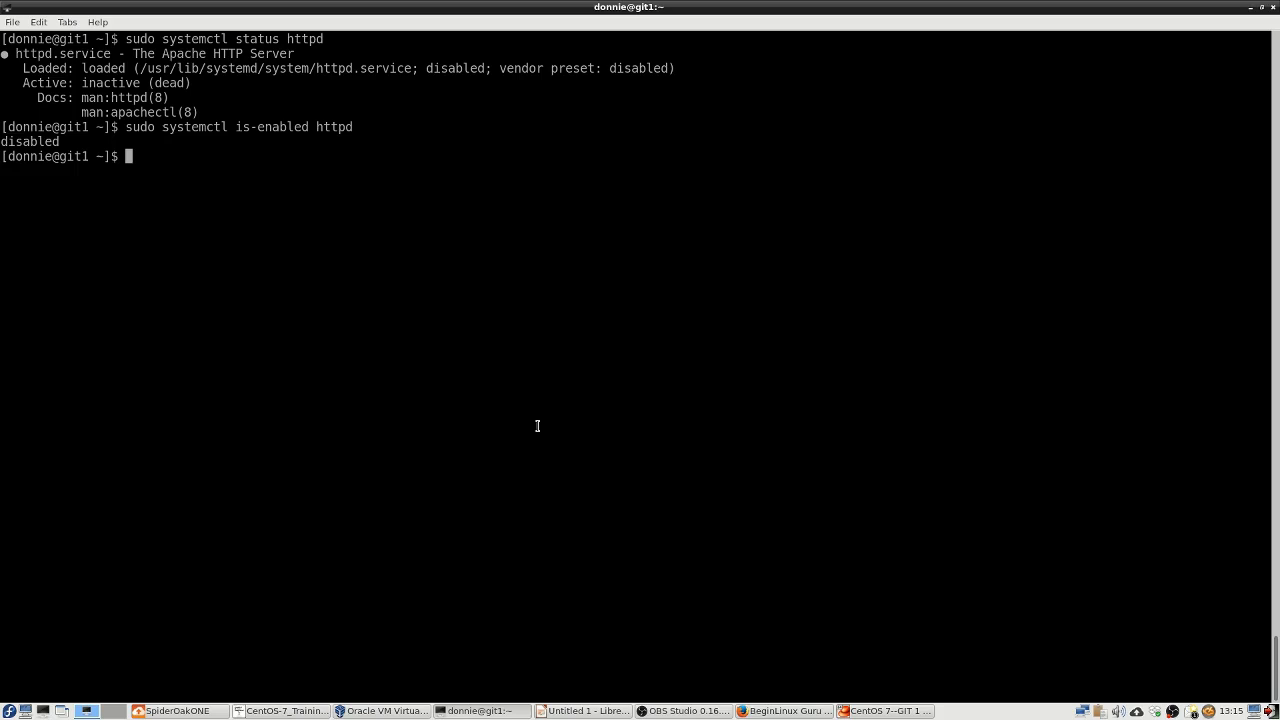
pyautogui.write('sudo')
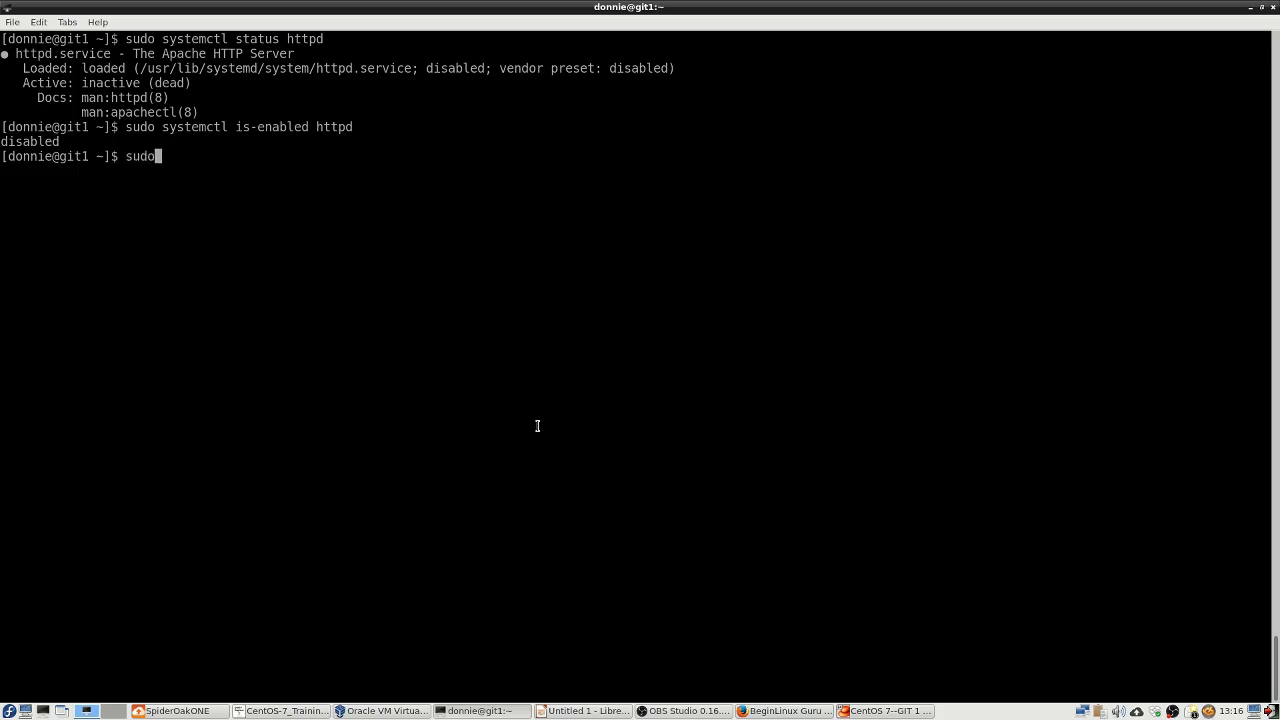
# Run sudo systemctl enable httpd so the service starts at boot, creating its symlink
pyautogui.write('sys')
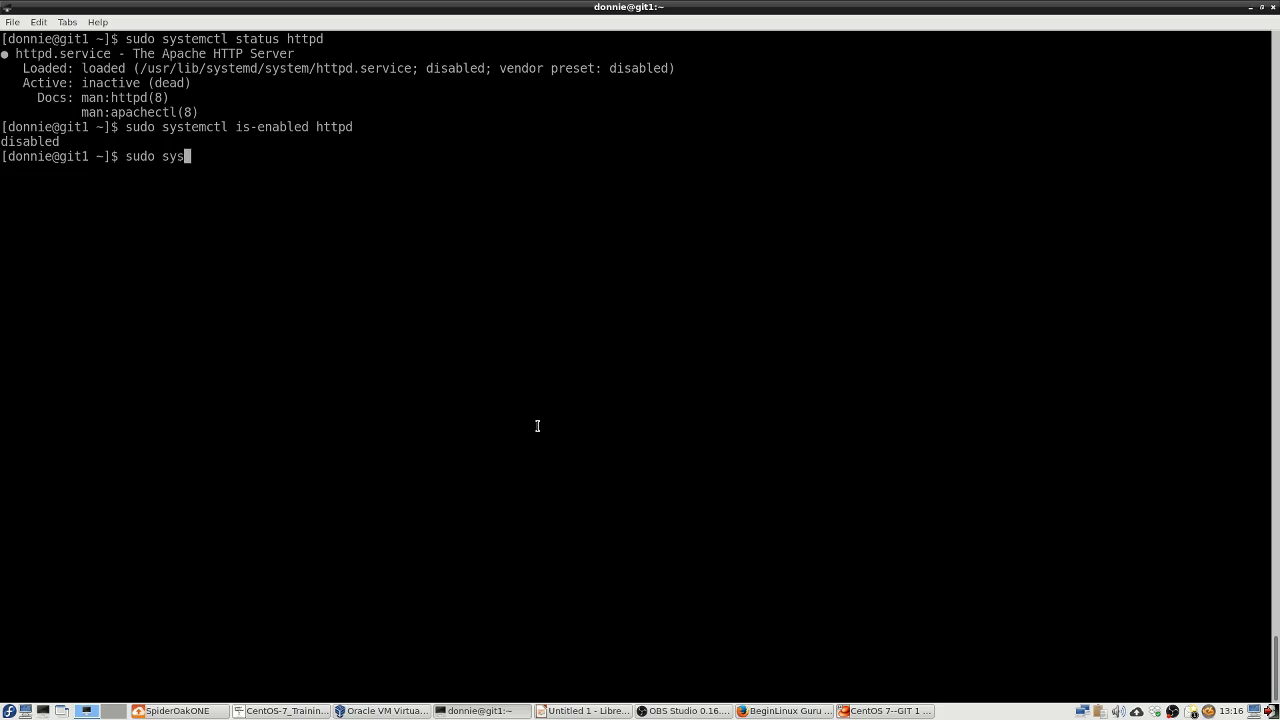
pyautogui.write('temctl')
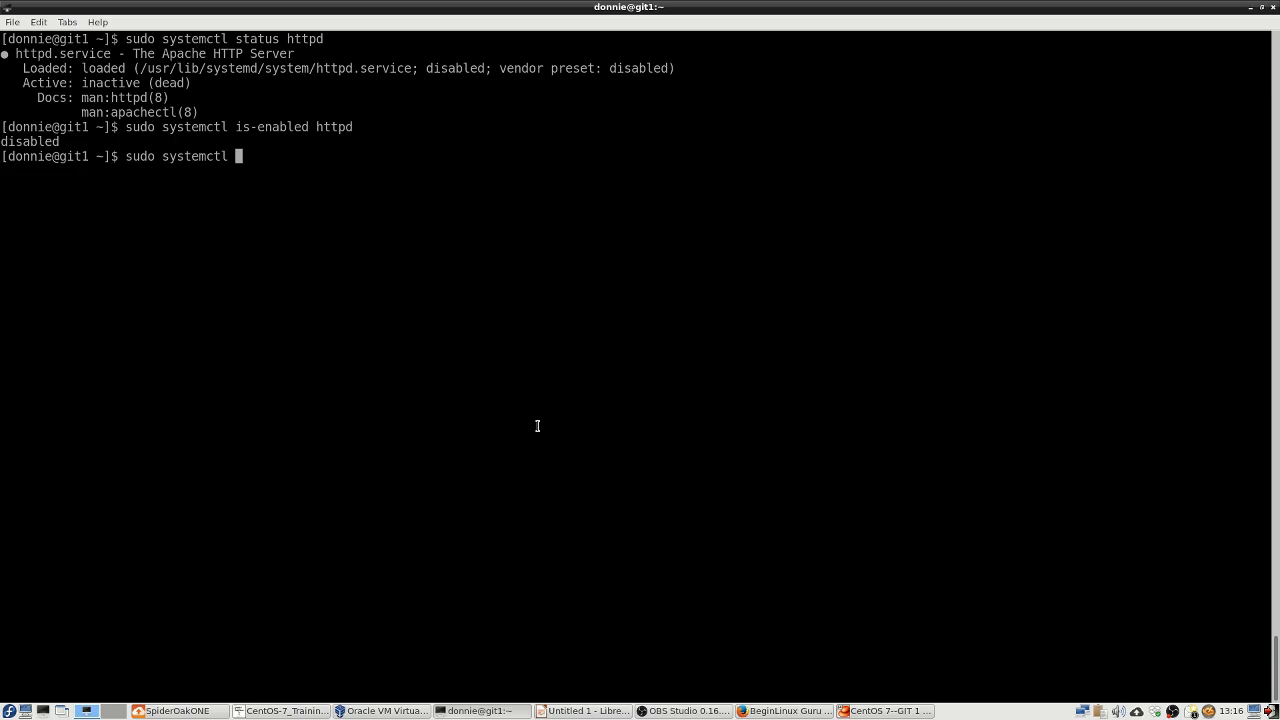
pyautogui.write('enable h')
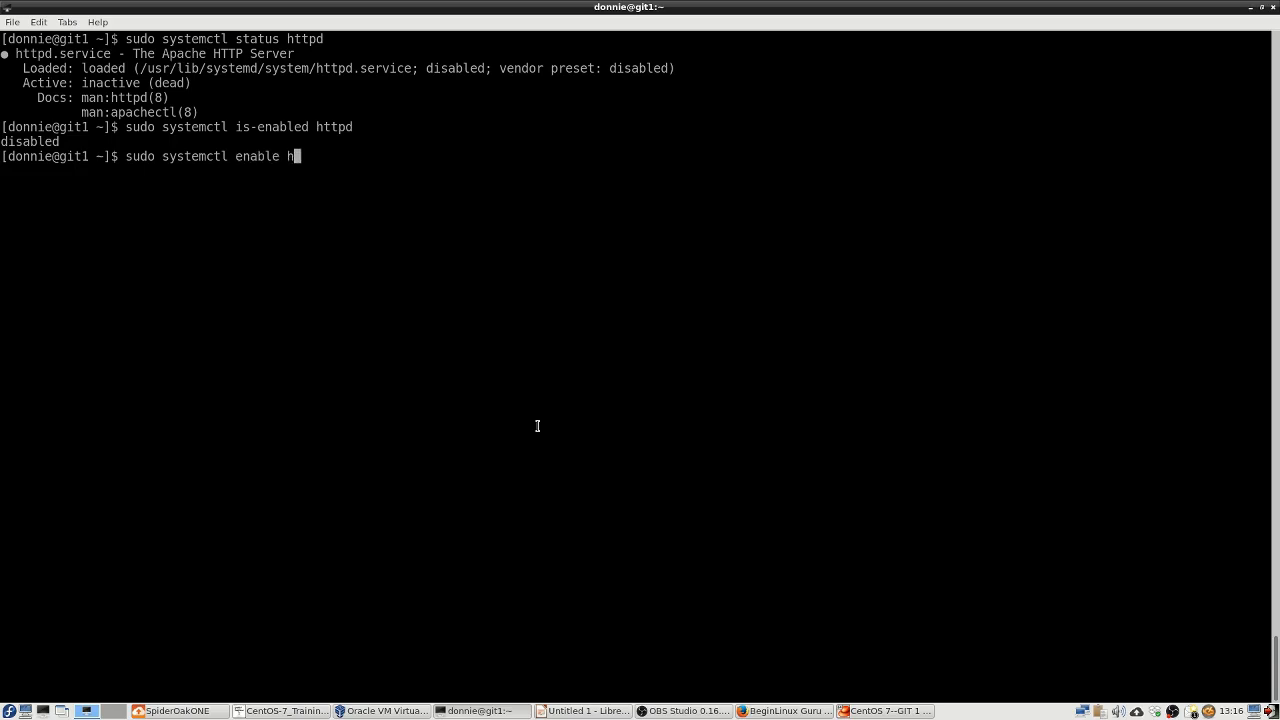
pyautogui.write('ttpd')
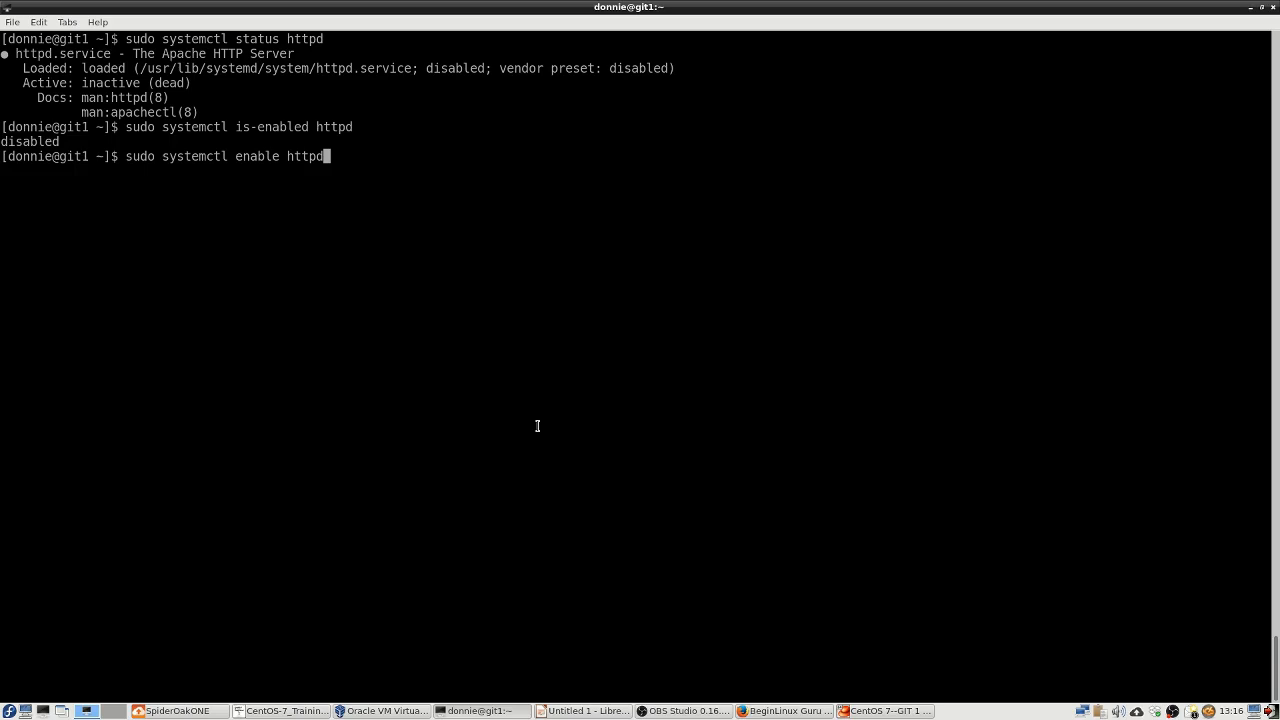
pyautogui.press('Return')
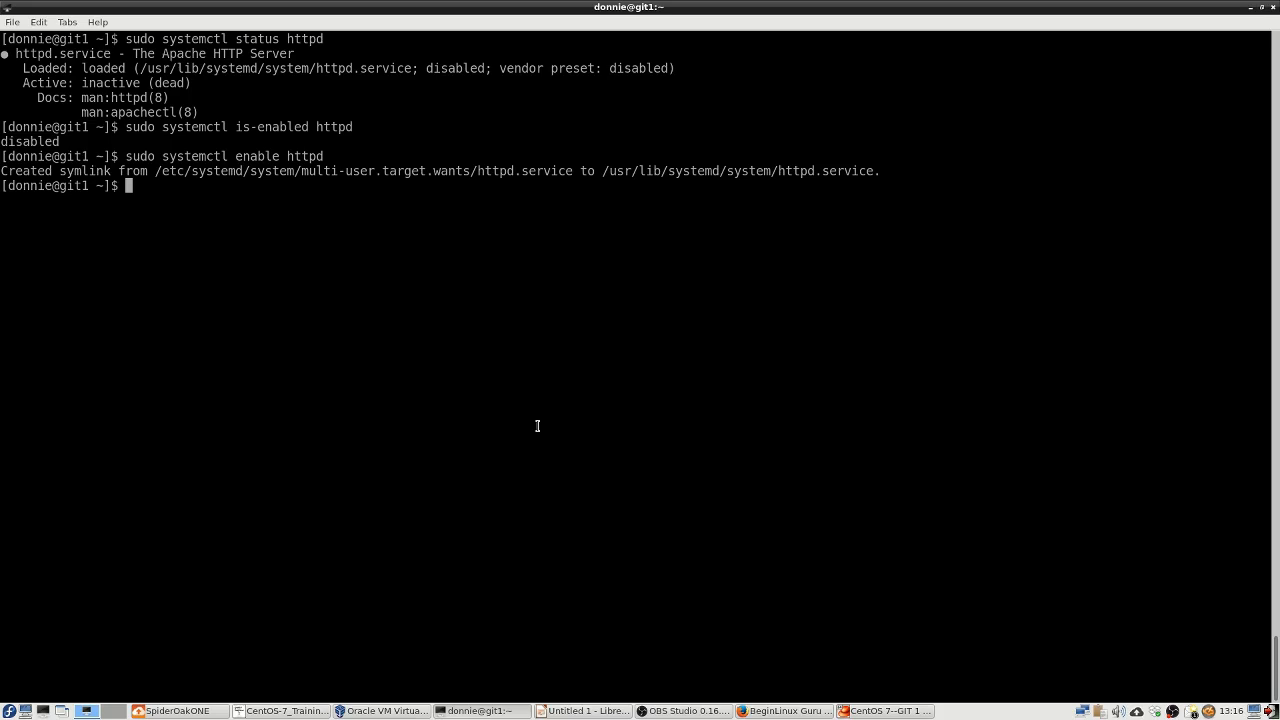
# Confirm is-enabled now reports enabled and status shows enabled but still inactive (dead)
pyautogui.write('sudo systemctl is-enabled httpd')
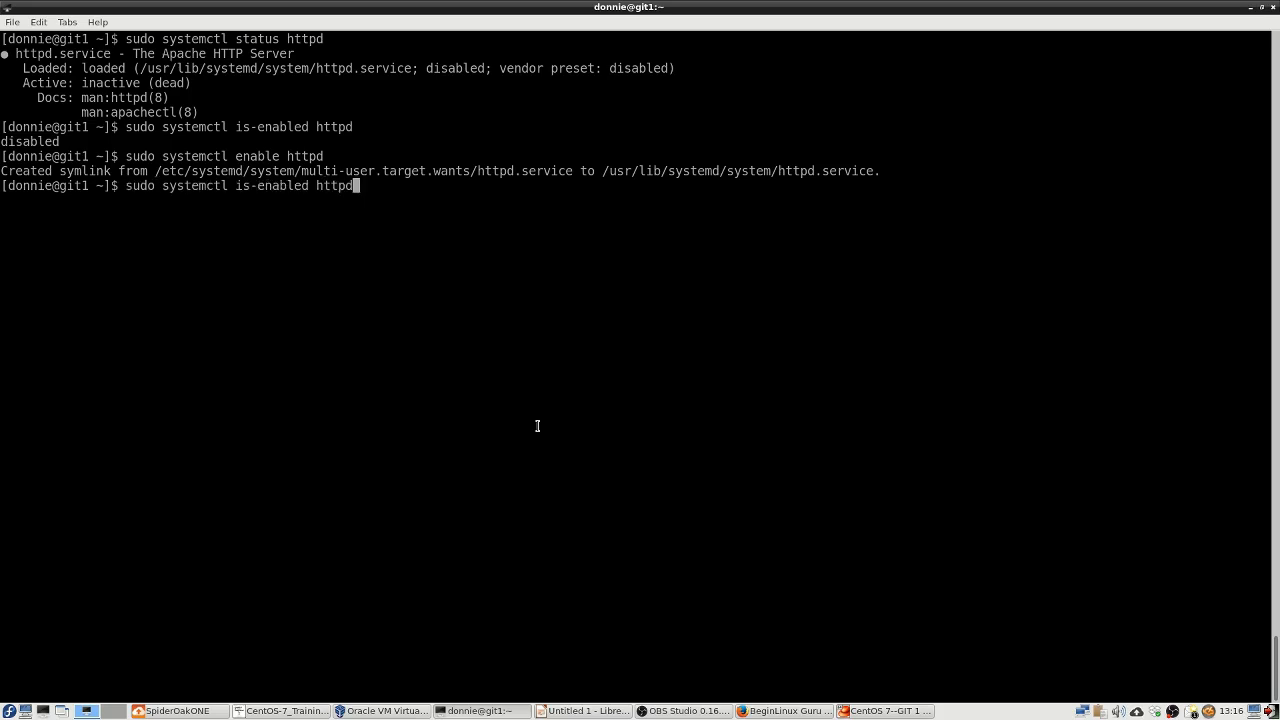
pyautogui.press('Return')
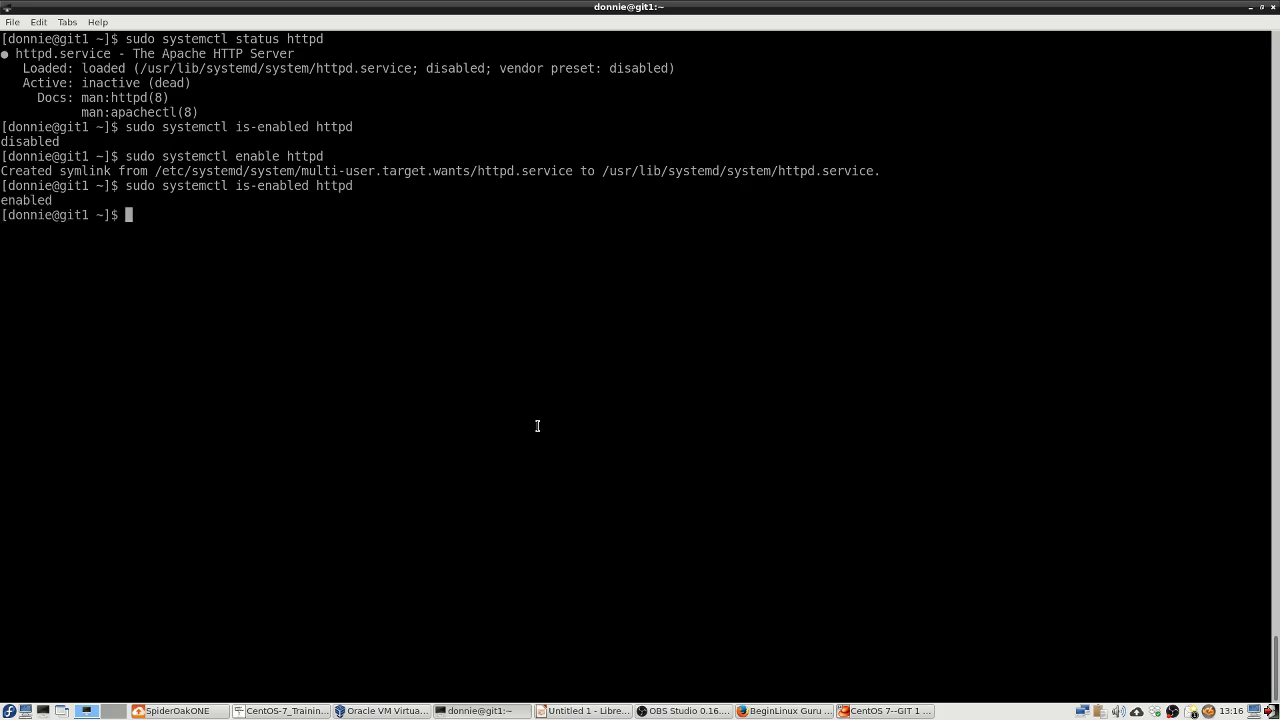
pyautogui.write('sudo systemctl is-enabled httpd')
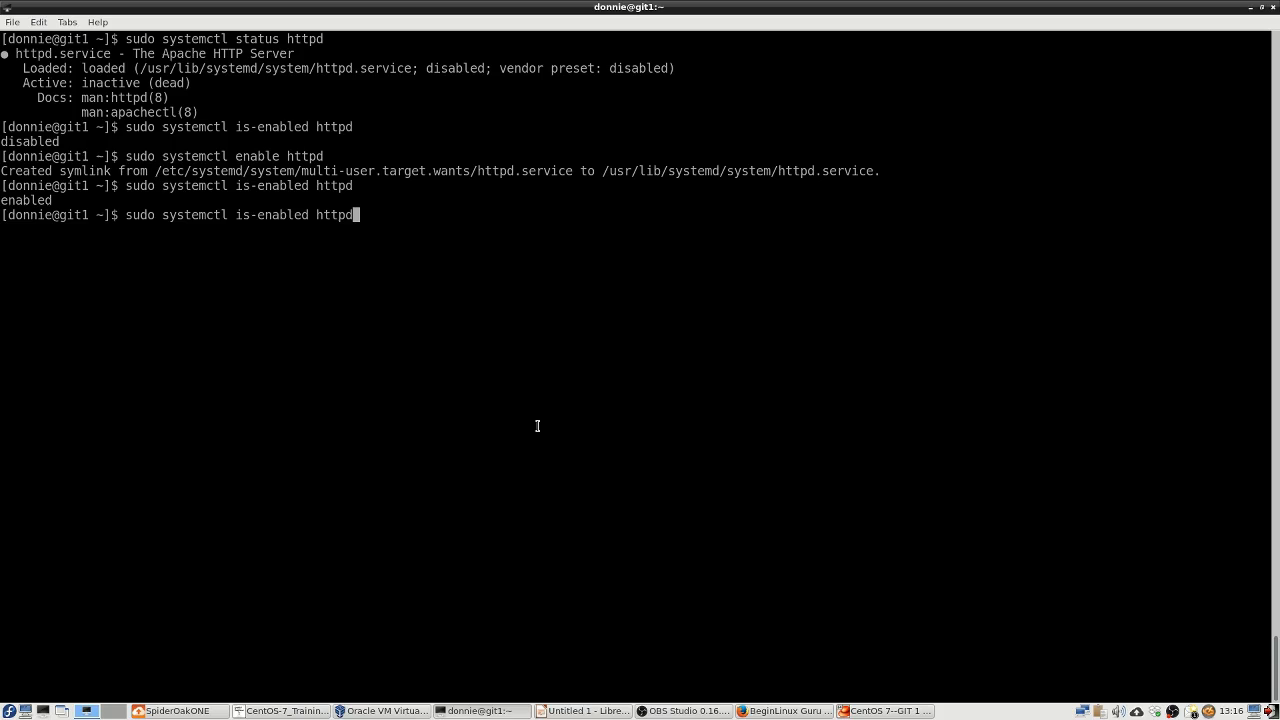
pyautogui.press('Return')
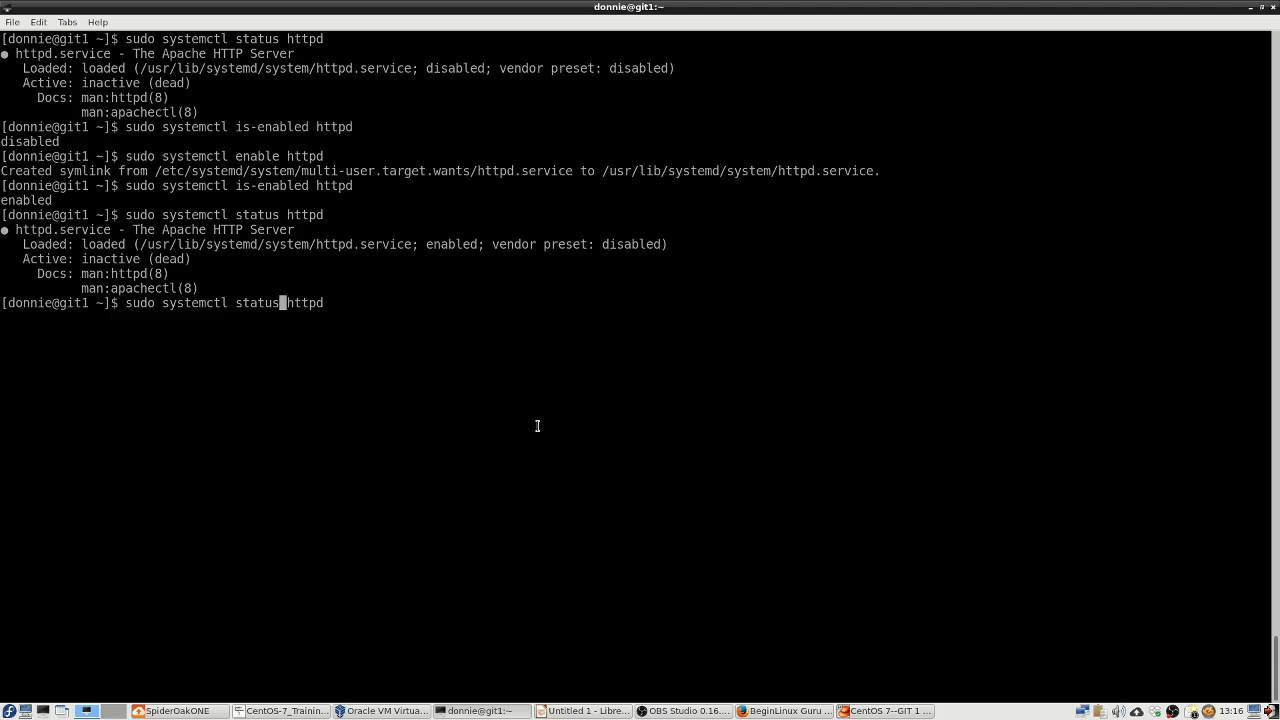
# Run sudo systemctl start httpd and check status, which now reads active (running)
pyautogui.write('start')
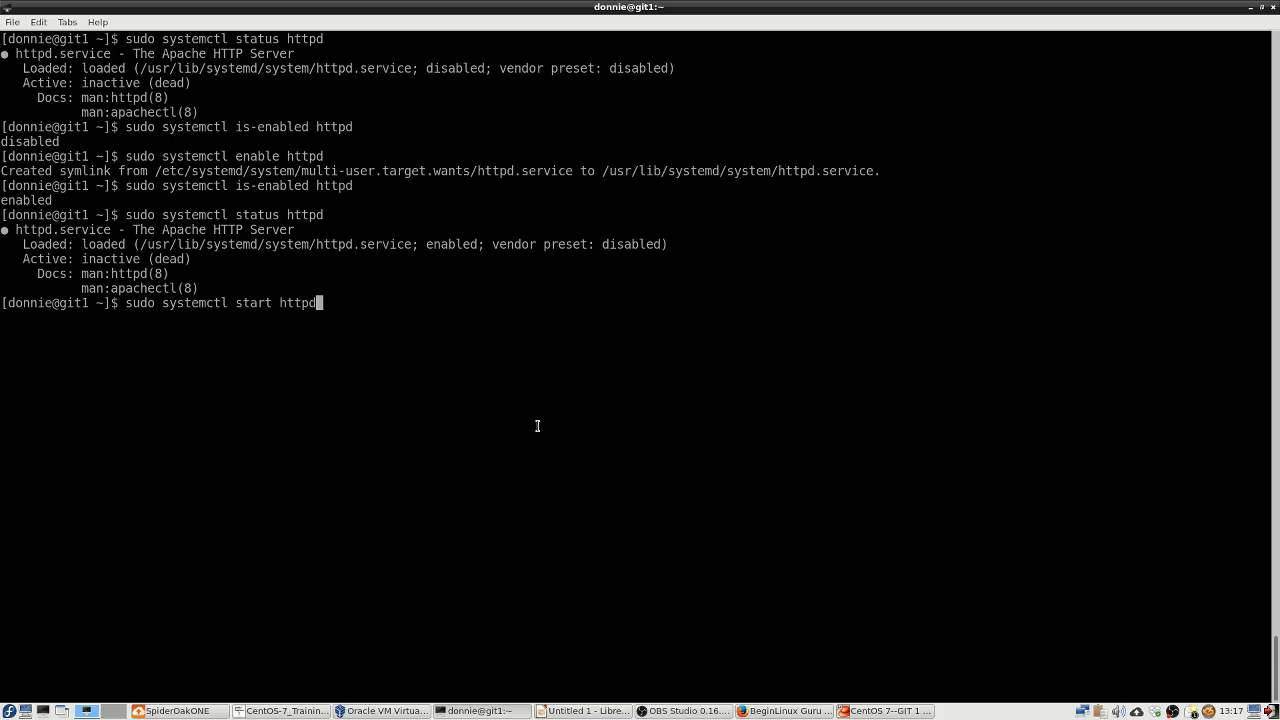
pyautogui.press('Return')
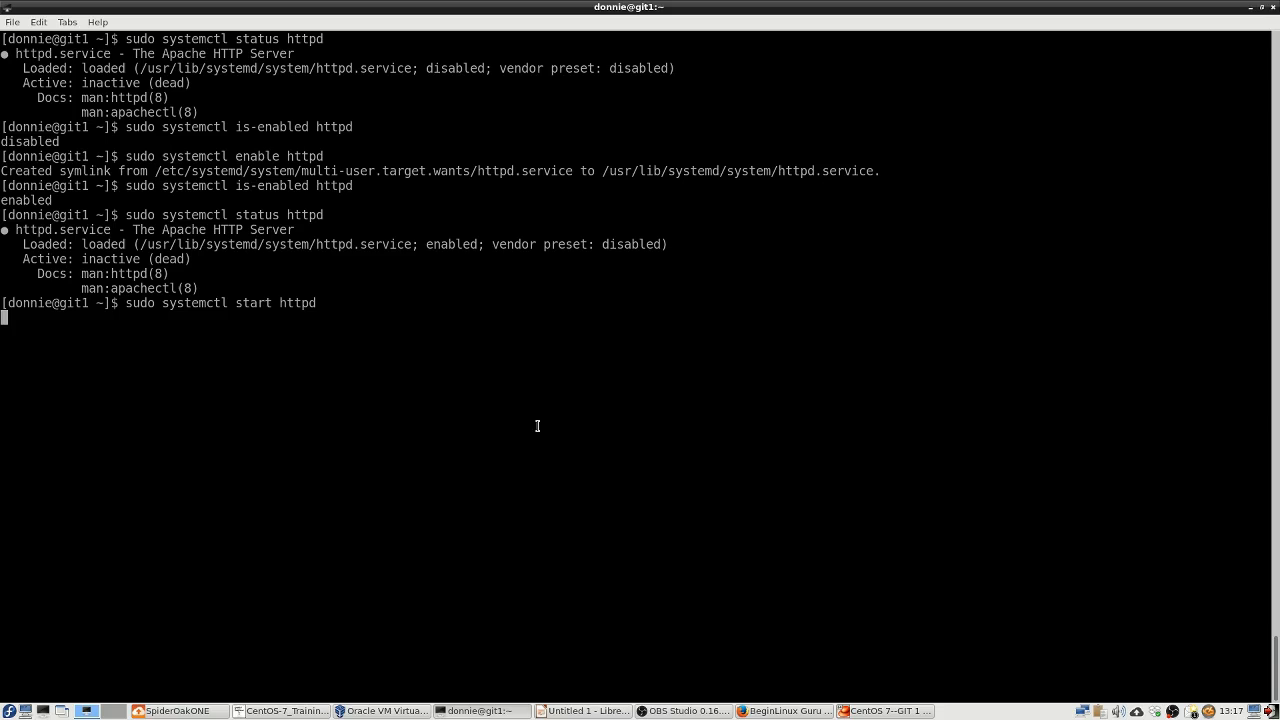
pyautogui.press('Return')
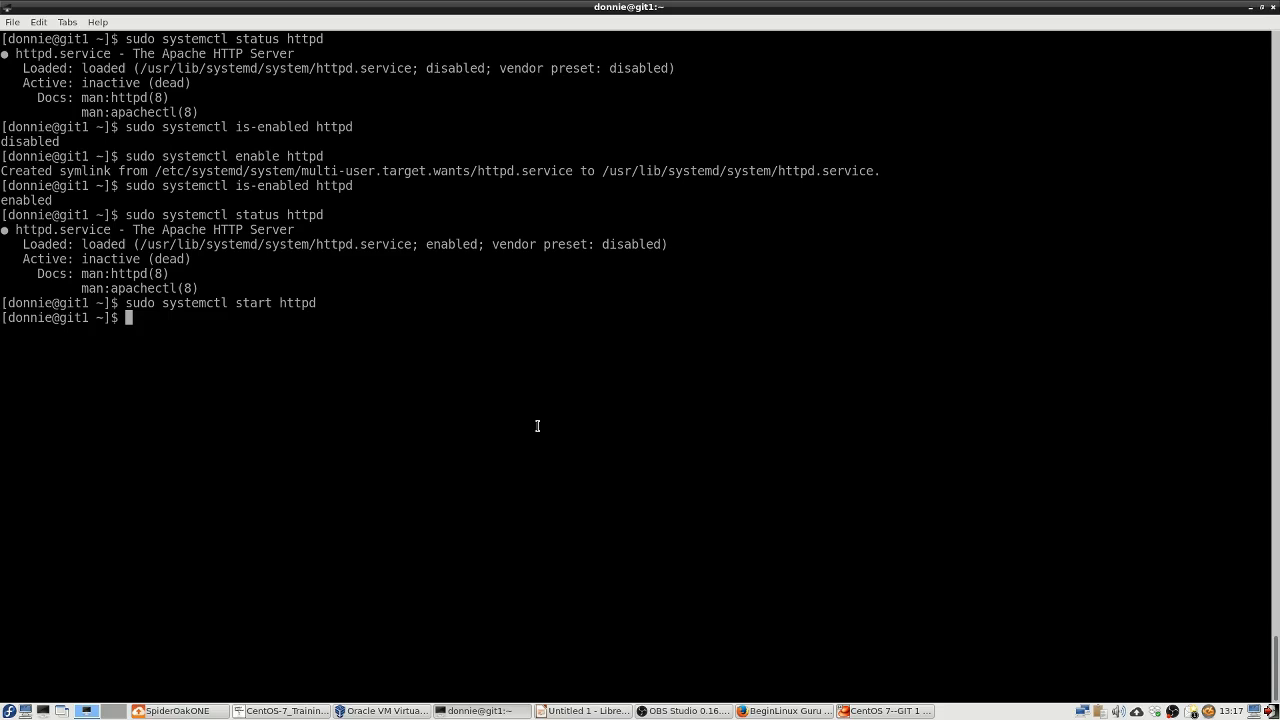
pyautogui.write('sudo systemctl status httpd')
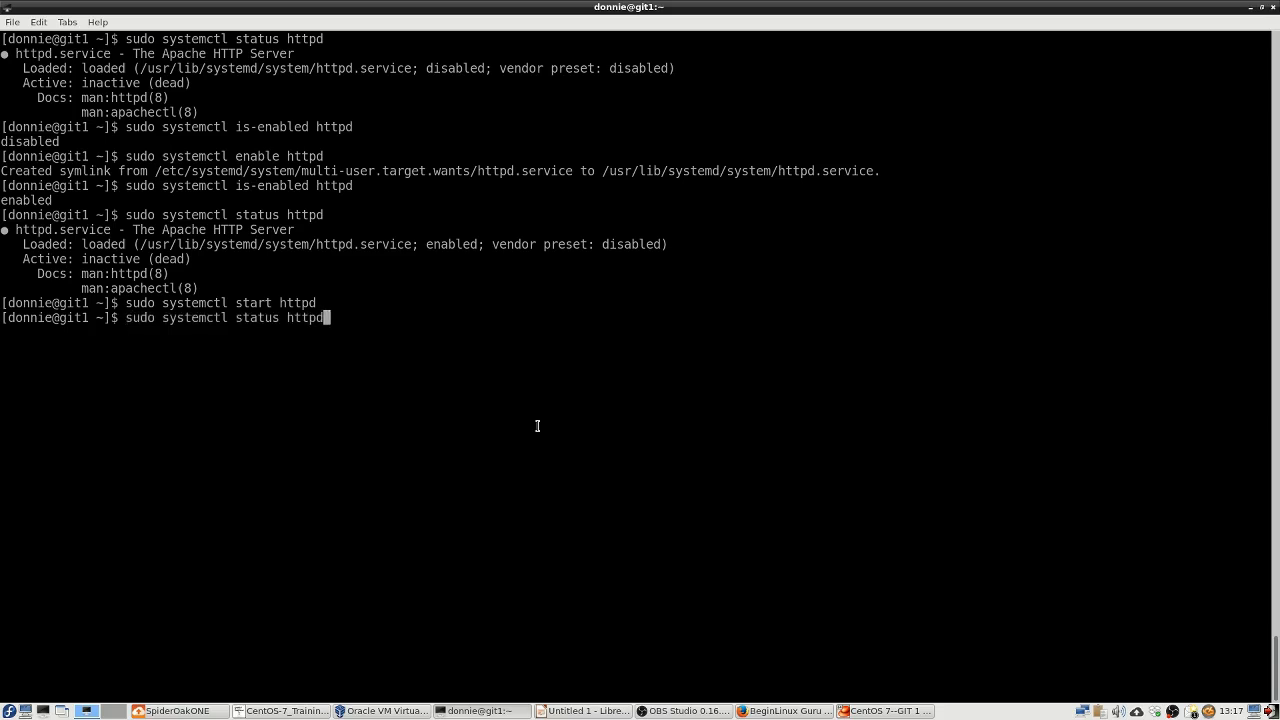
pyautogui.press('Return')
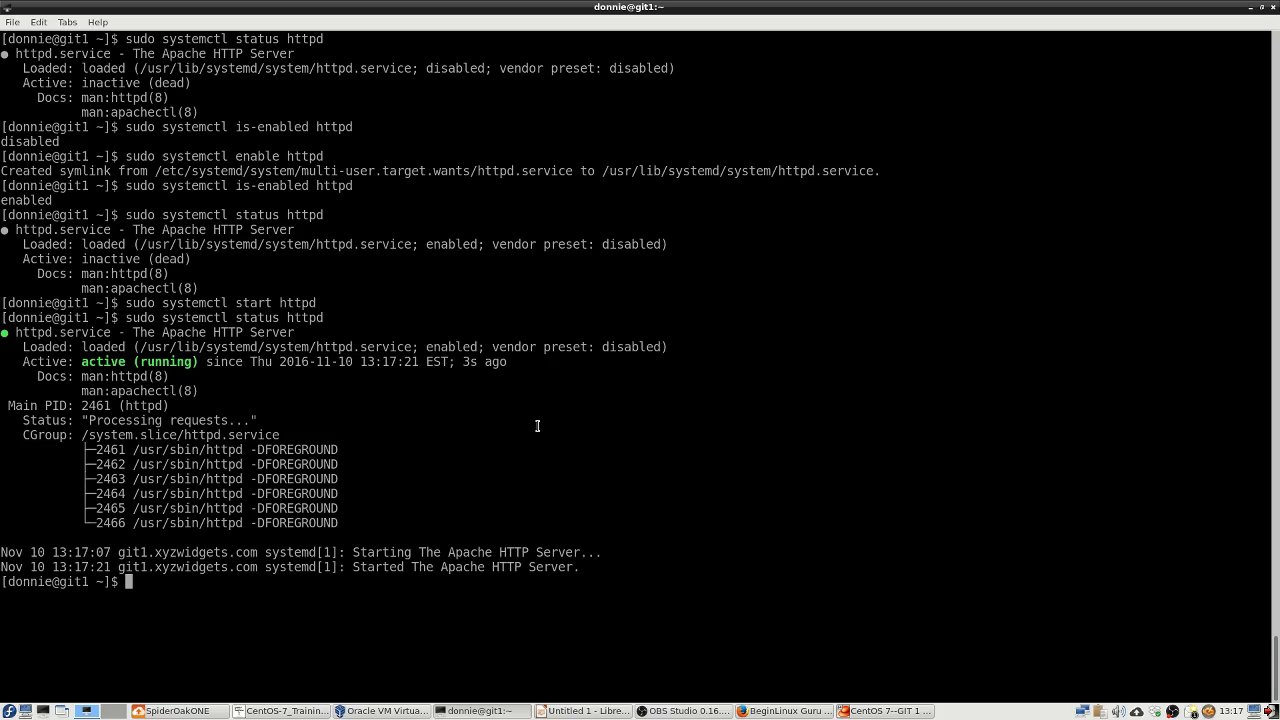
pyautogui.write('sudo systemctl status httpd')
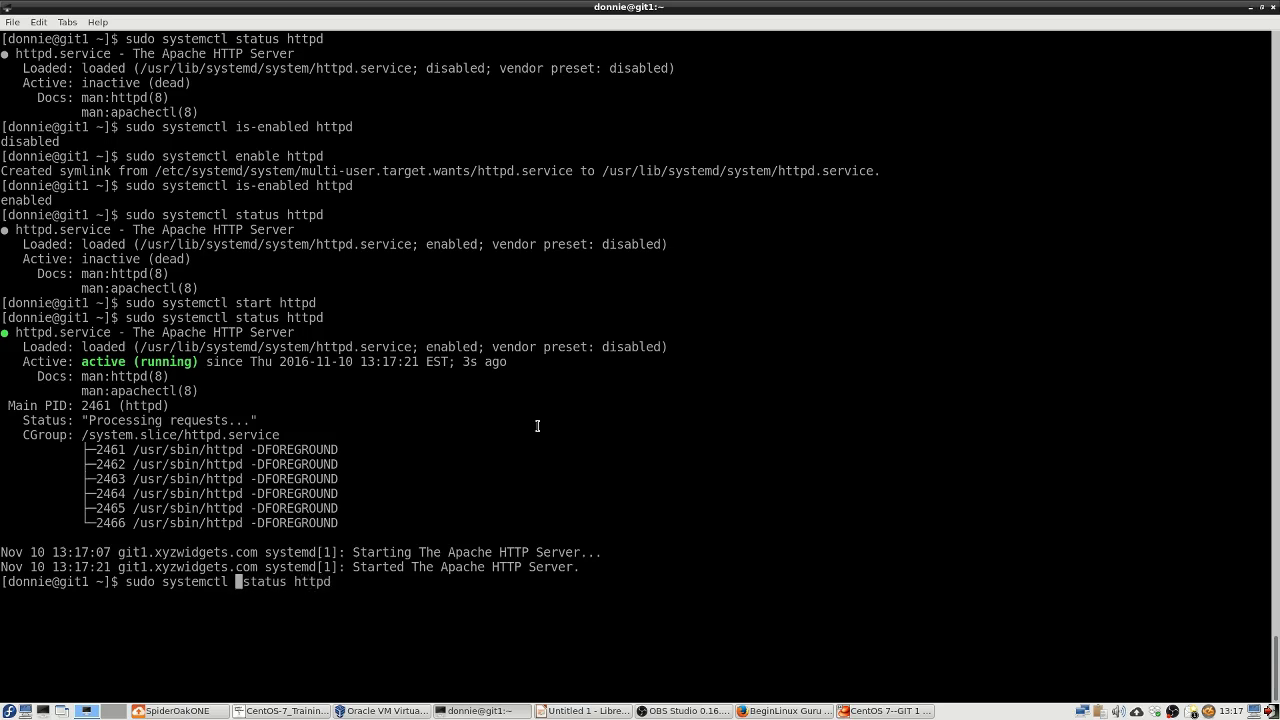
# Run sudo systemctl -l status httpd for the full untruncated status, still active (running), then clear
pyautogui.write('-l')
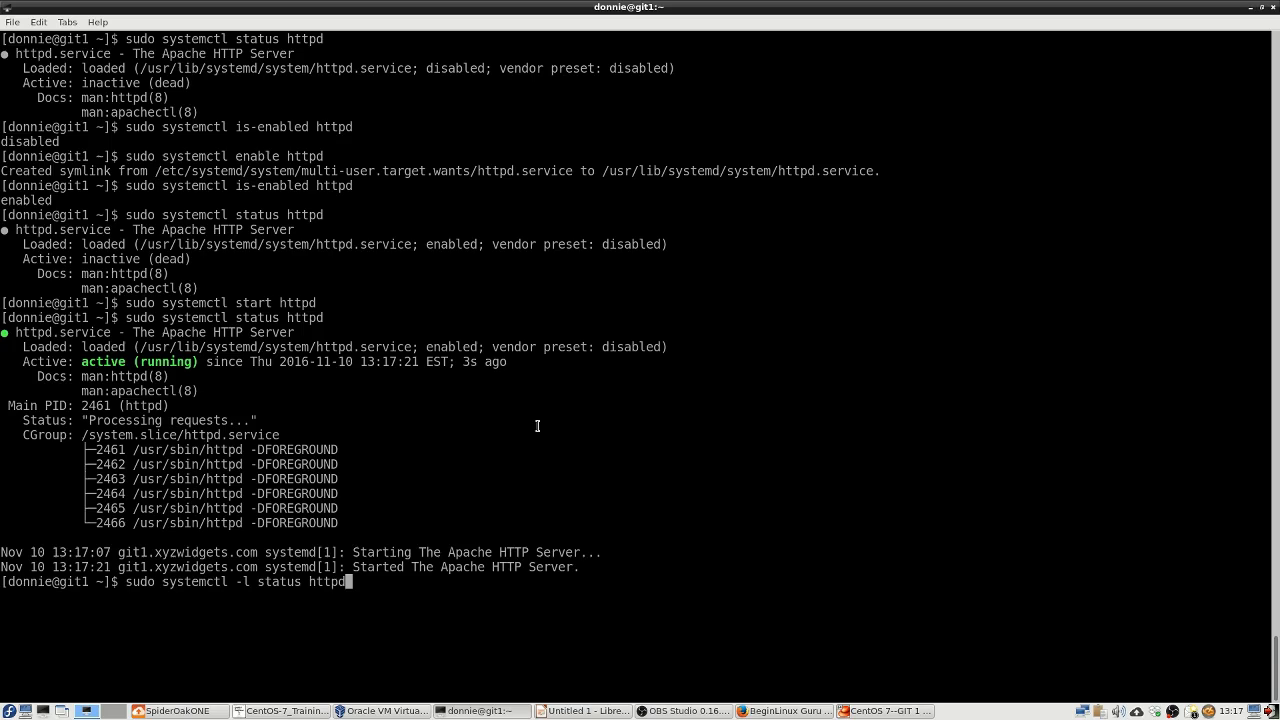
pyautogui.press('Return')
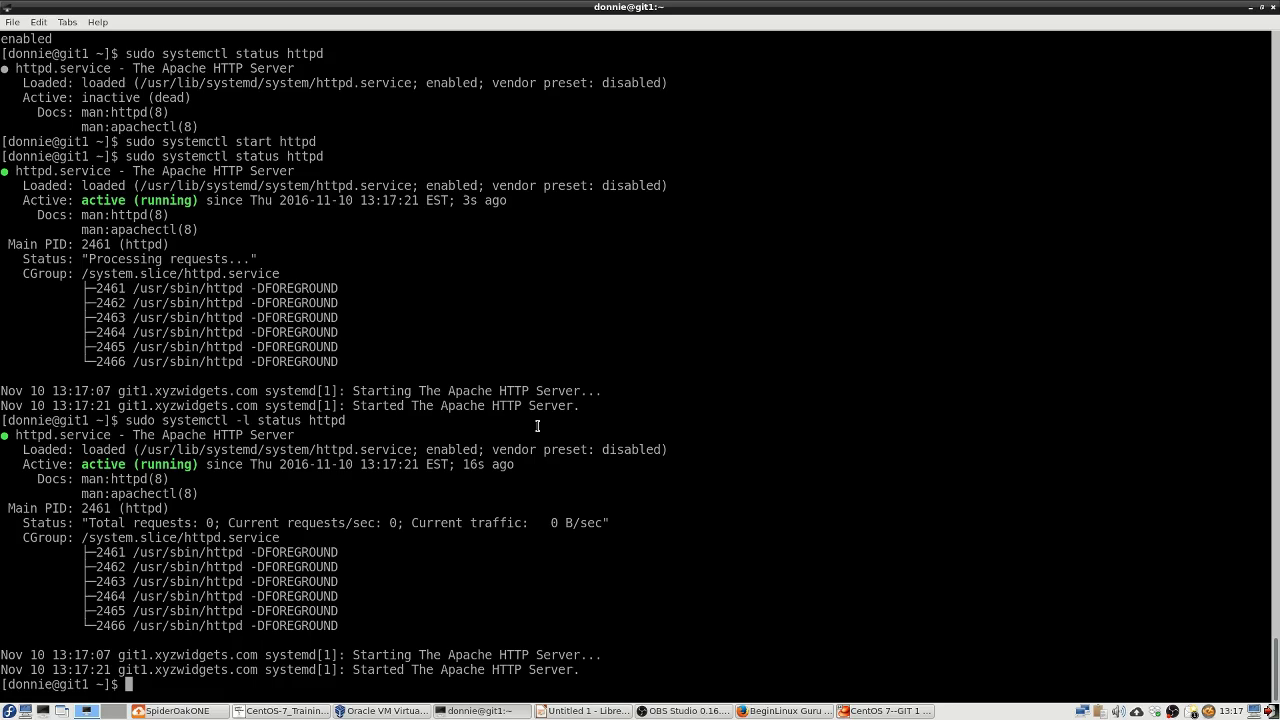
pyautogui.write('clear')
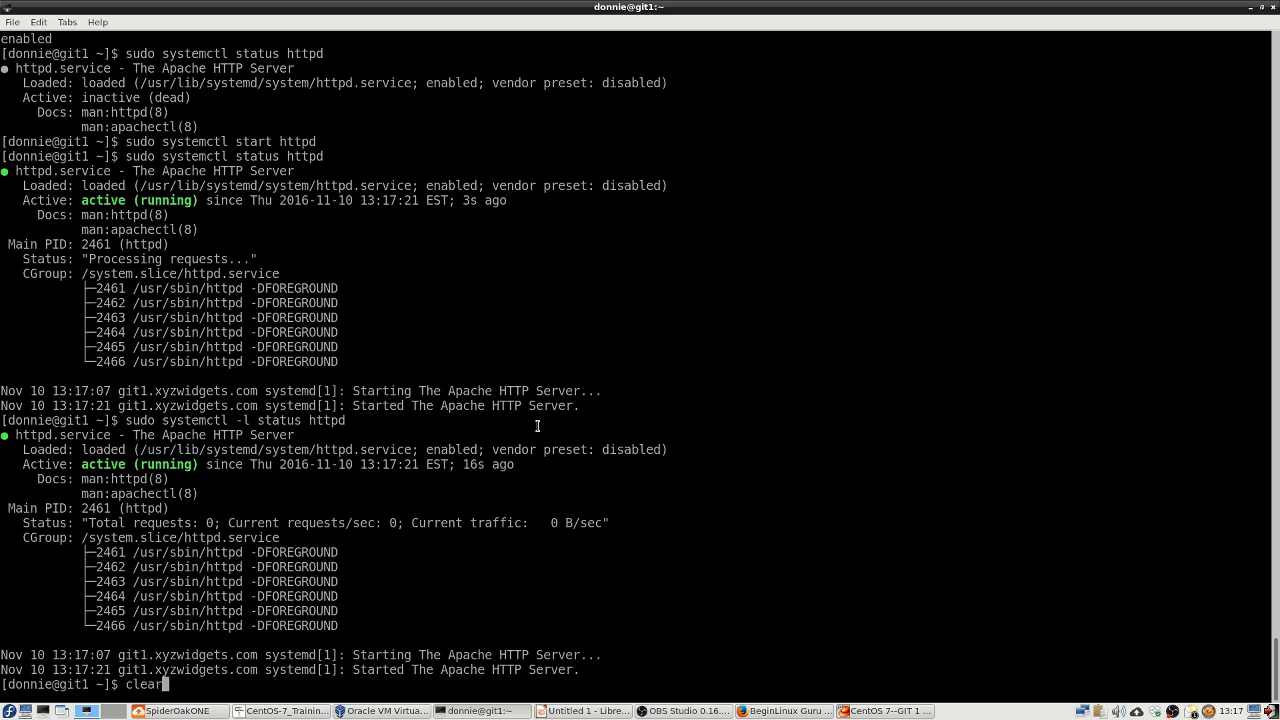
# Clear the screen and restart httpd with 'sudo systemctl restart httpd'
pyautogui.press('Return')
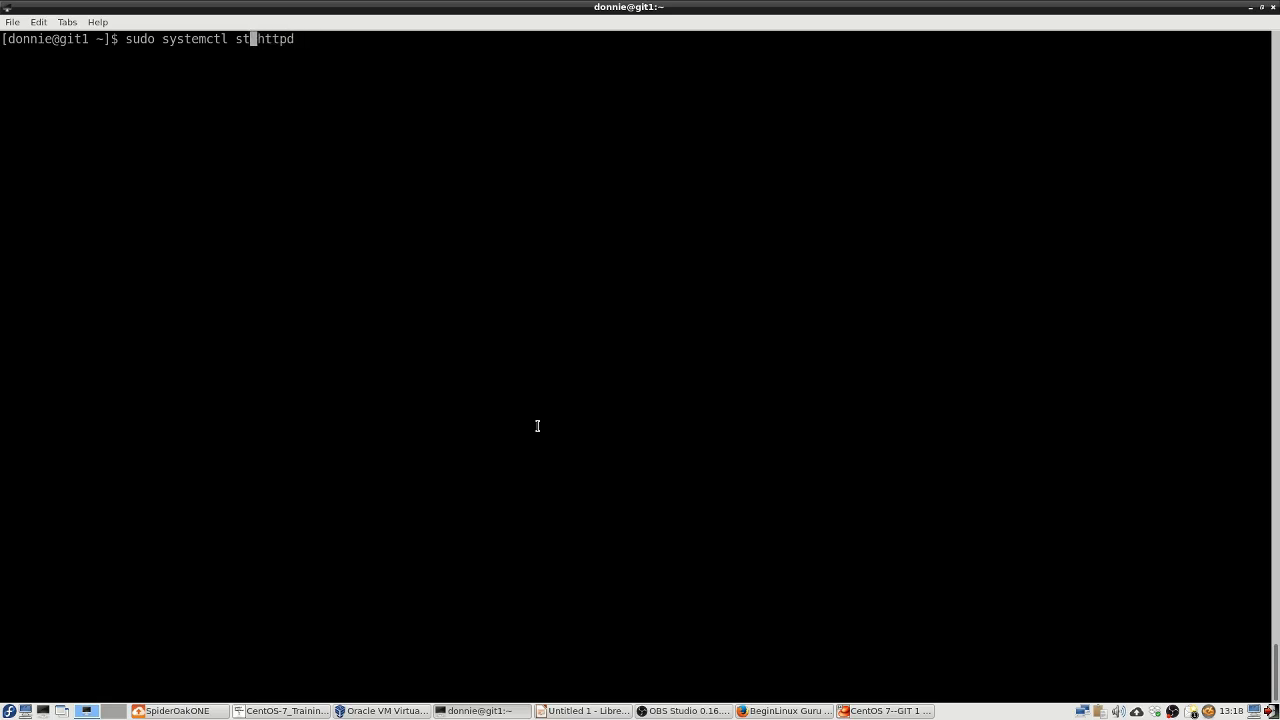
pyautogui.write('op')
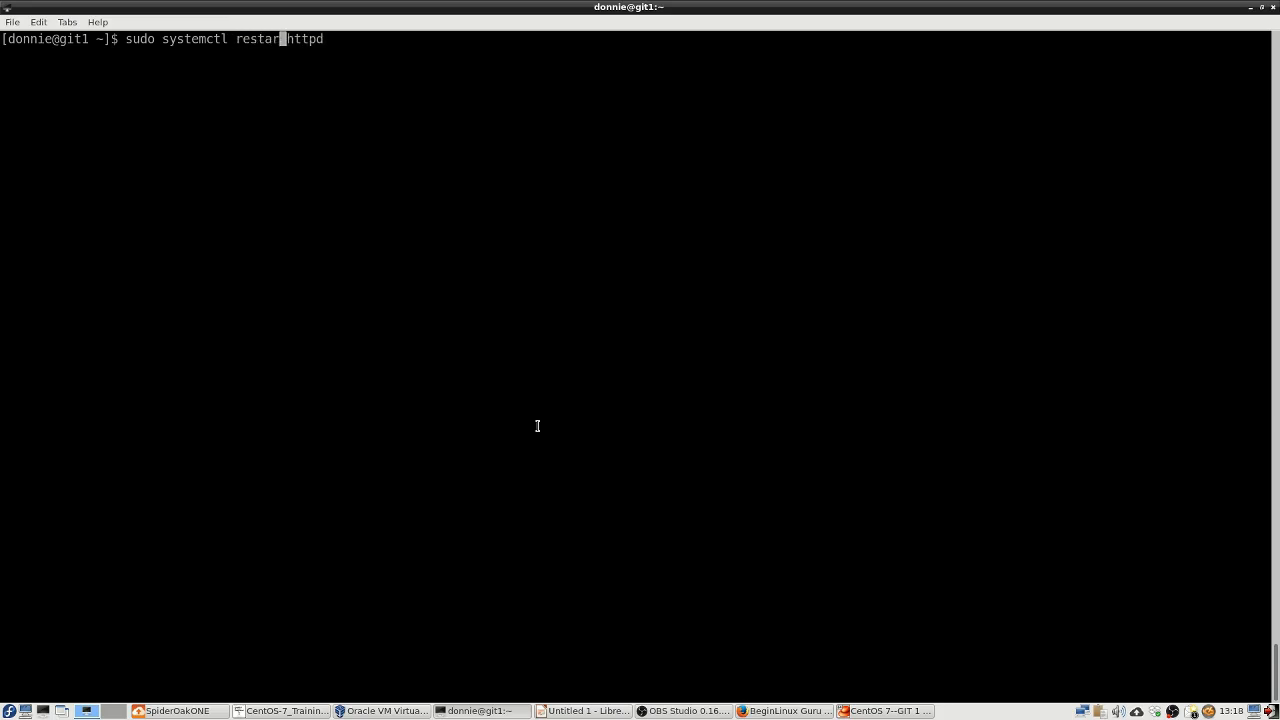
pyautogui.press('Return')
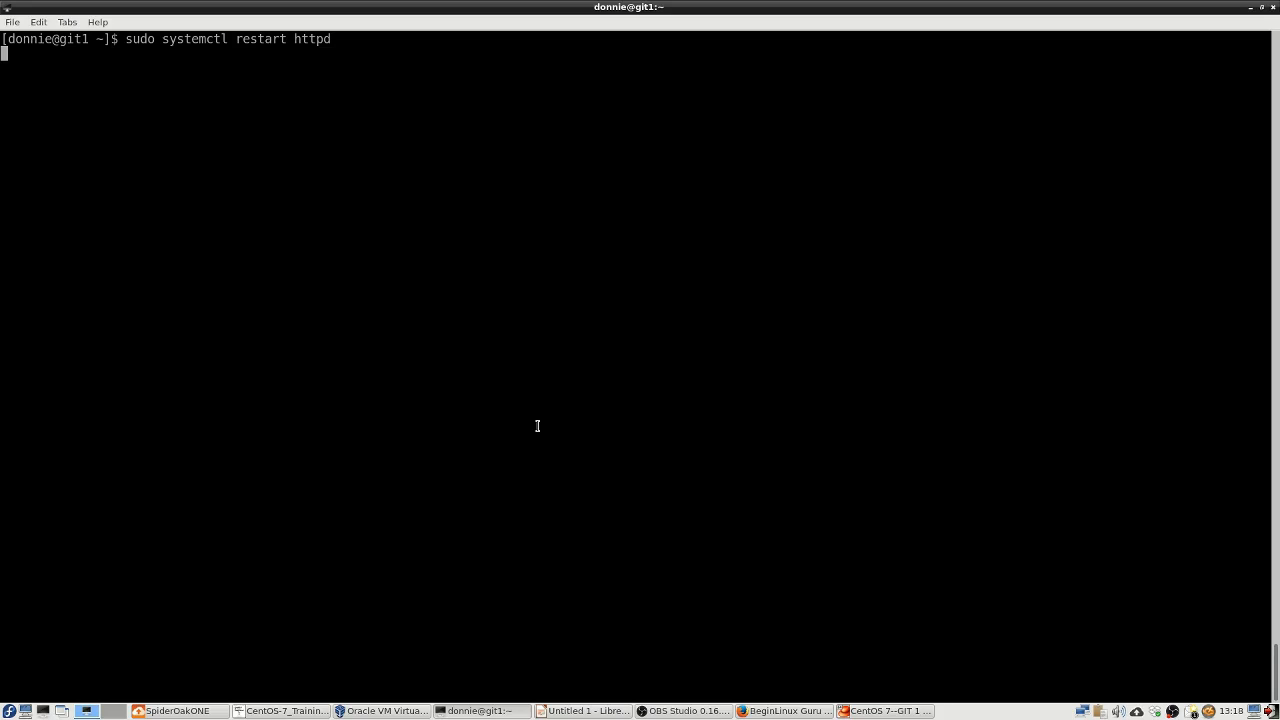
pyautogui.press('Return')
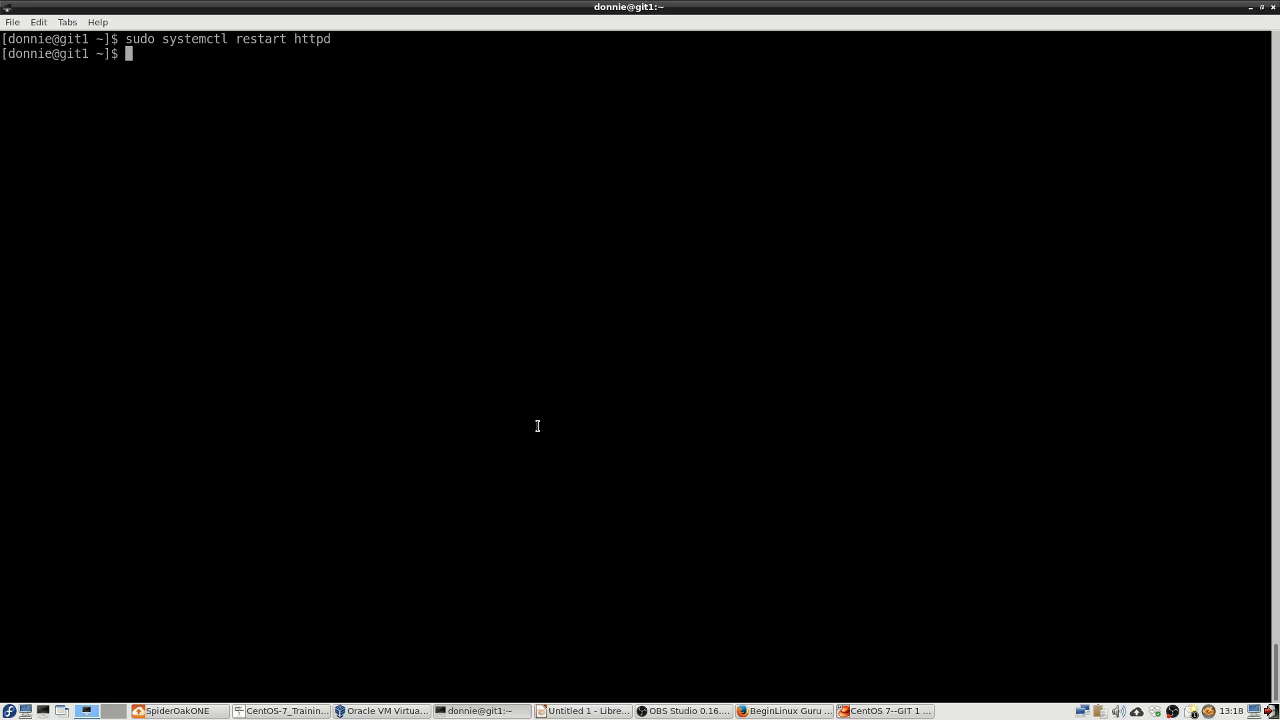
# Run 'sudo systemctl -l status httpd' to confirm it is active (running) with new PIDs
pyautogui.write('sudo systemctl -l status httpd')
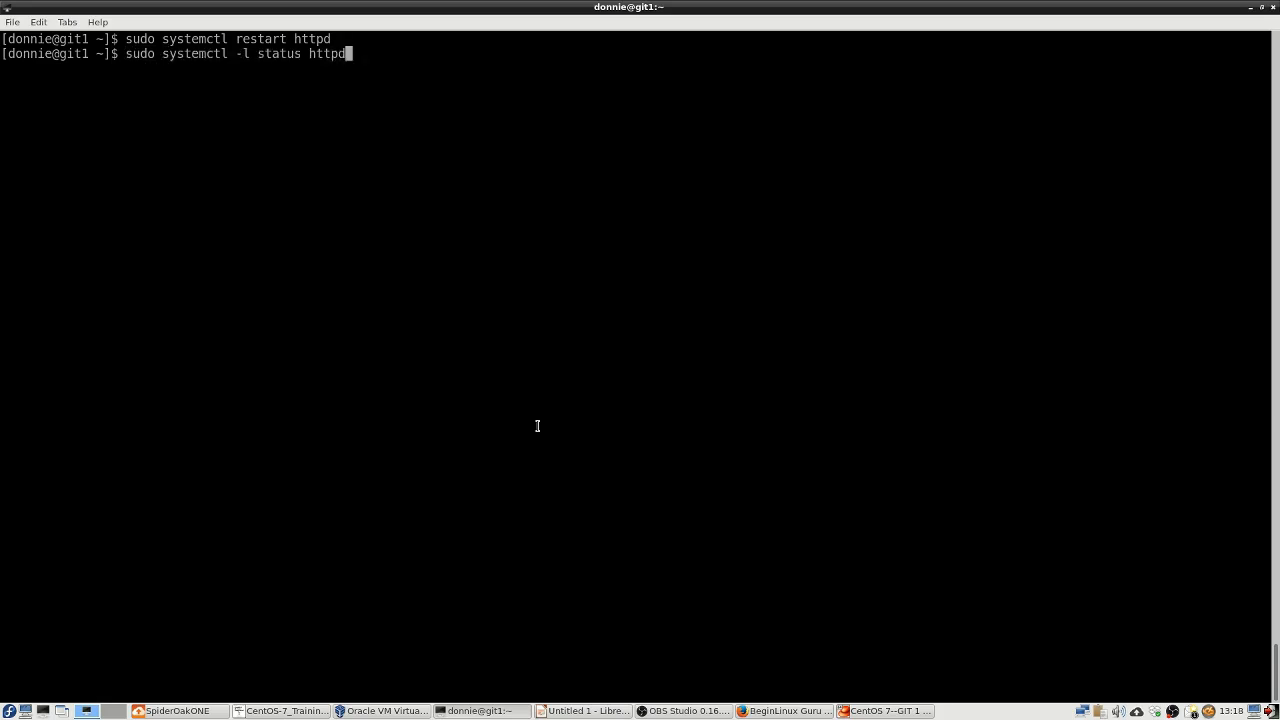
pyautogui.press('Return')
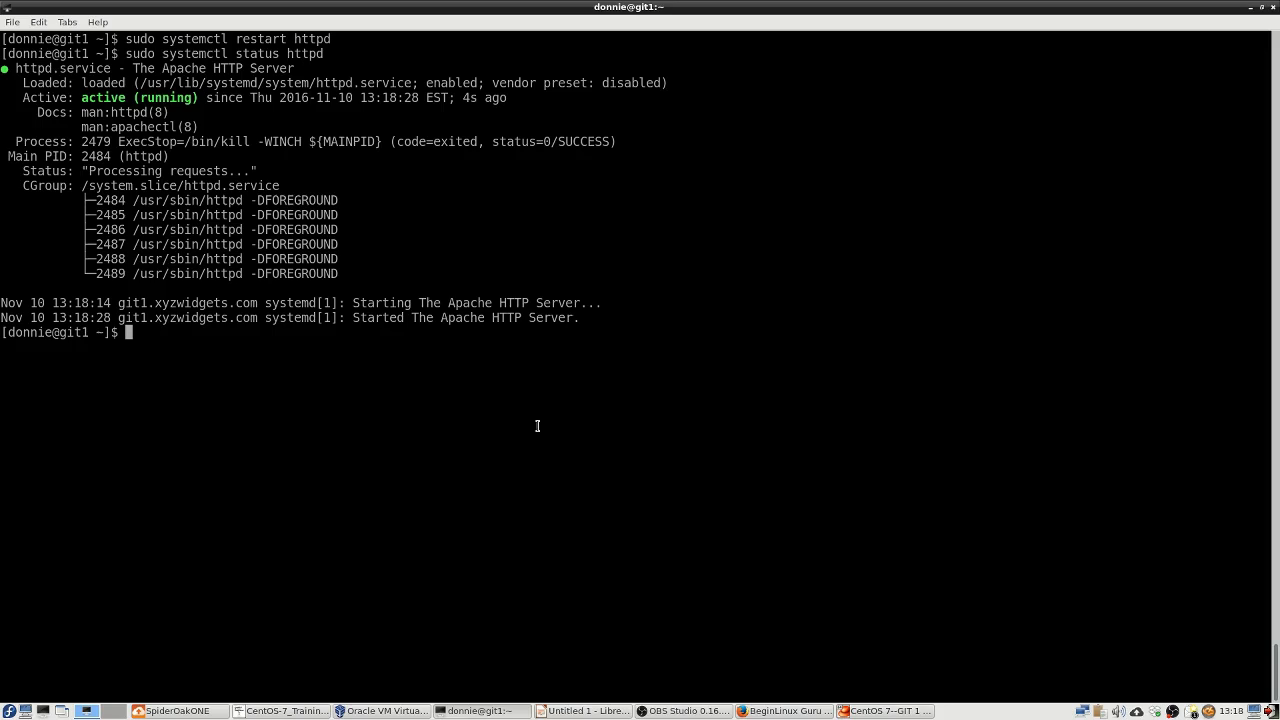